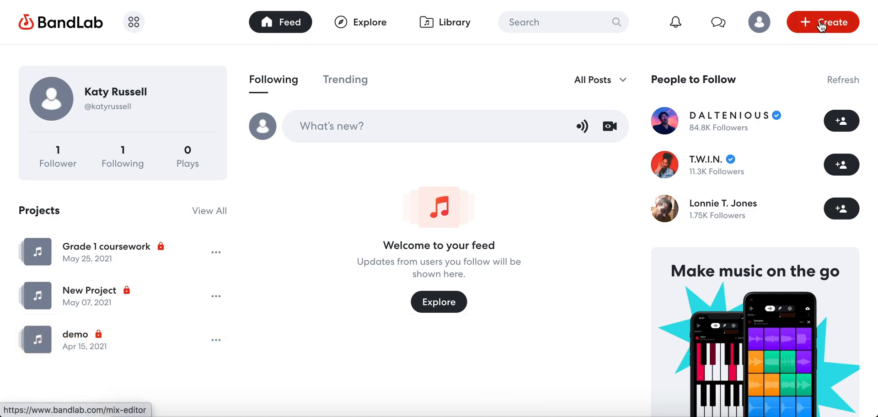
Step: Start a new BandLab project from the home page's Create button
click(823, 22)
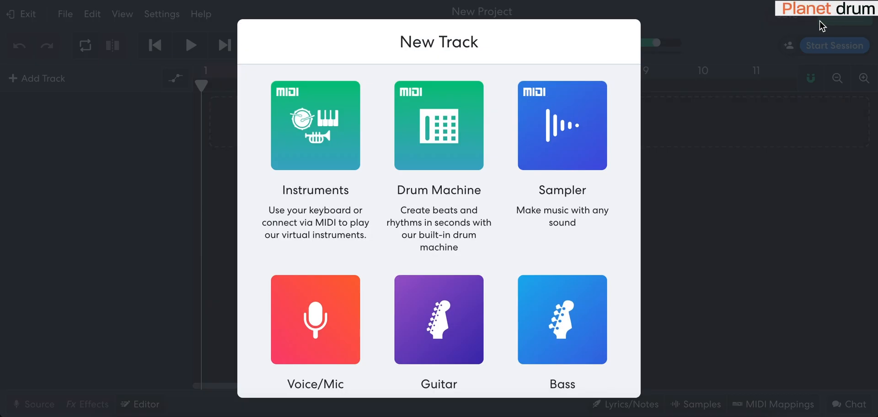
mouse_move(314, 321)
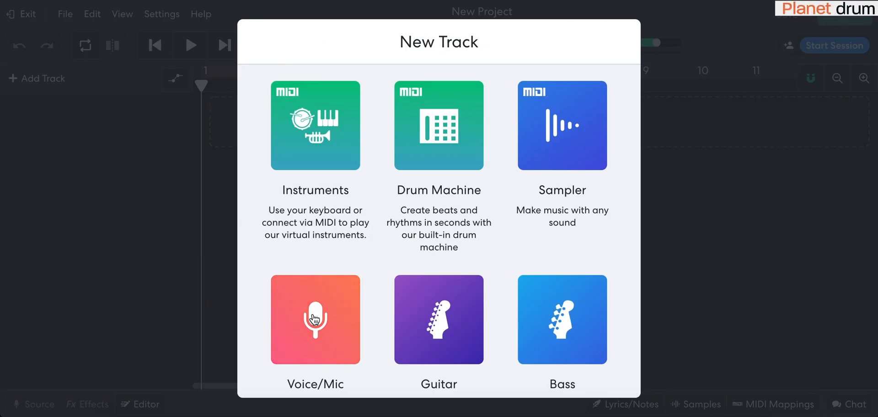
mouse_move(582, 158)
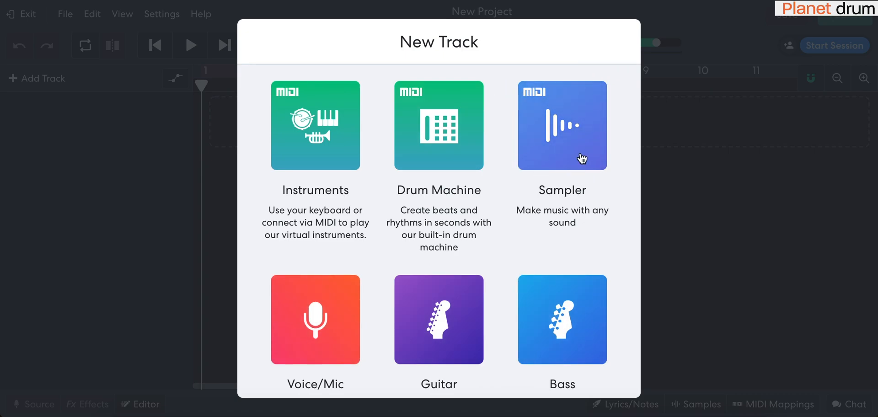
mouse_move(568, 126)
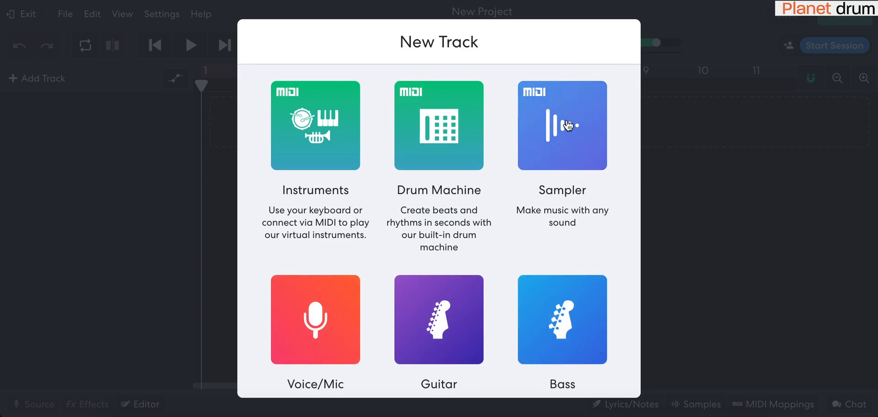
Step: Create a Sampler track and load Grunge Glitch Sampler Kit from Curated Kits
click(563, 125)
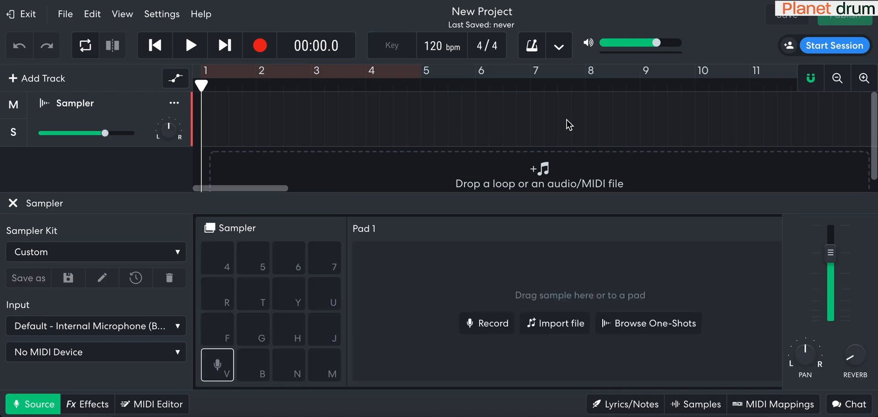
mouse_move(537, 362)
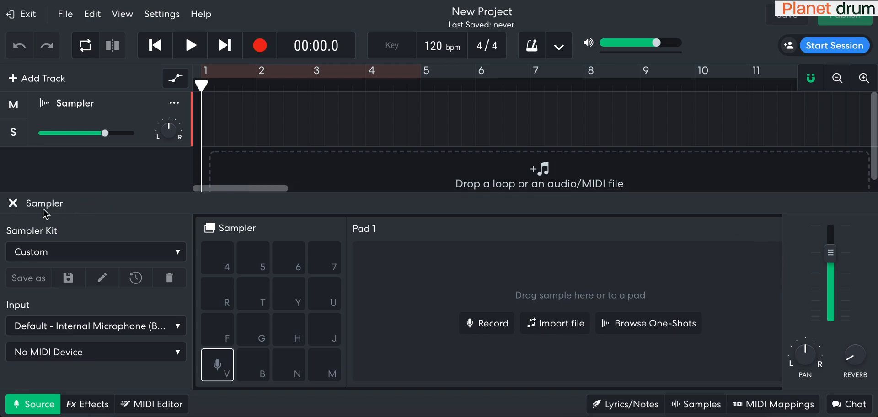
click(96, 253)
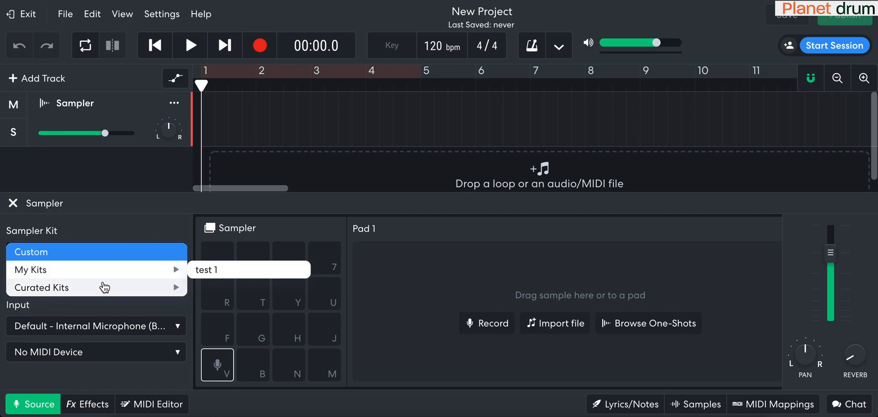
click(41, 287)
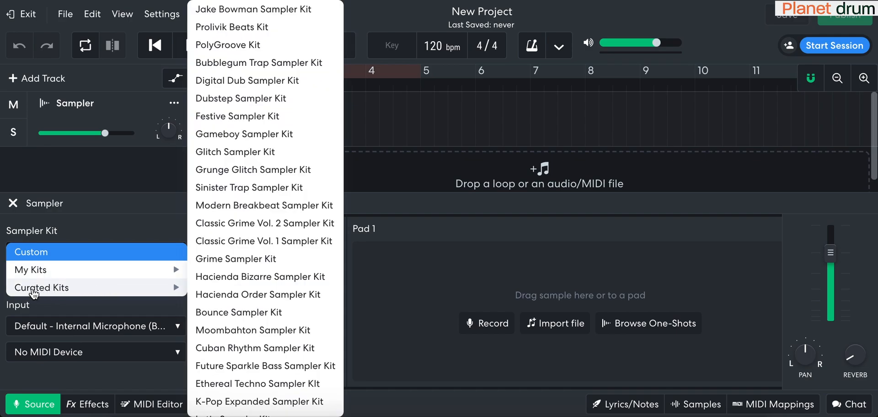
mouse_move(235, 191)
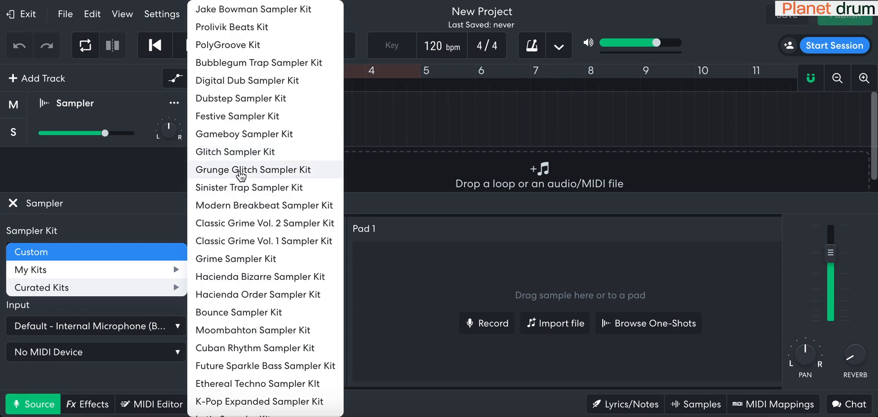
click(253, 170)
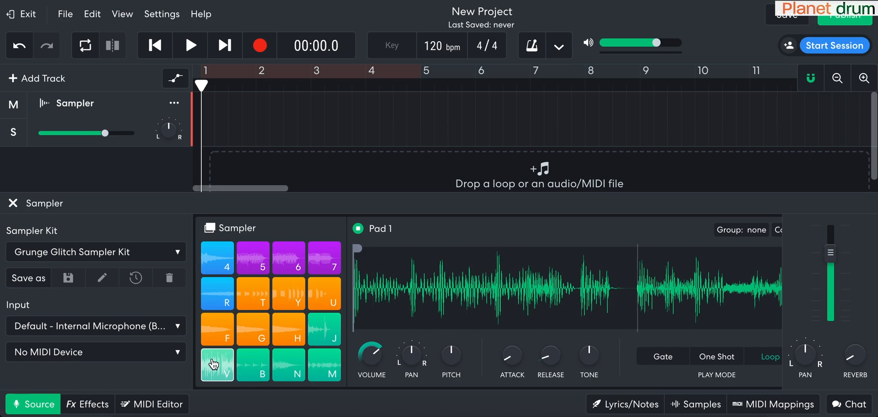
click(217, 329)
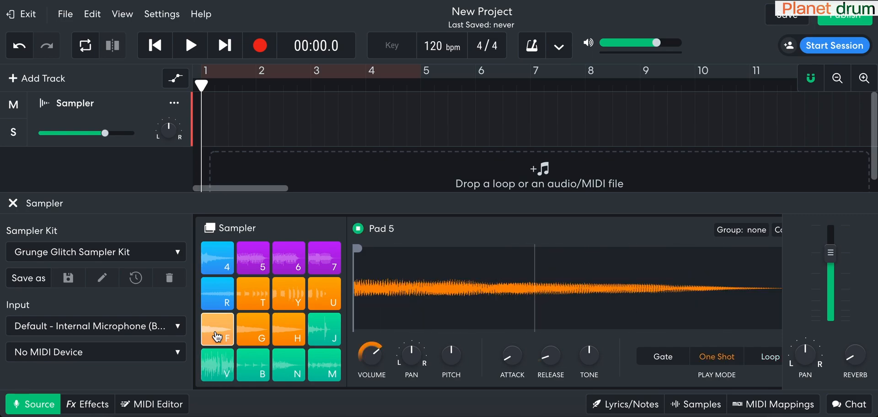
click(217, 293)
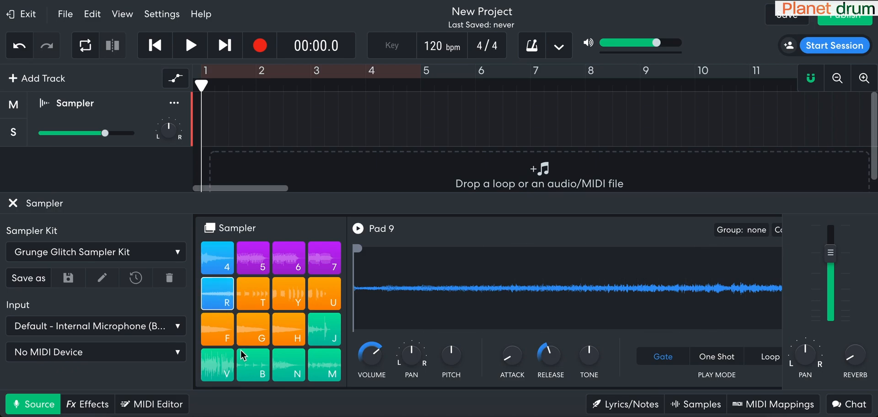
click(253, 364)
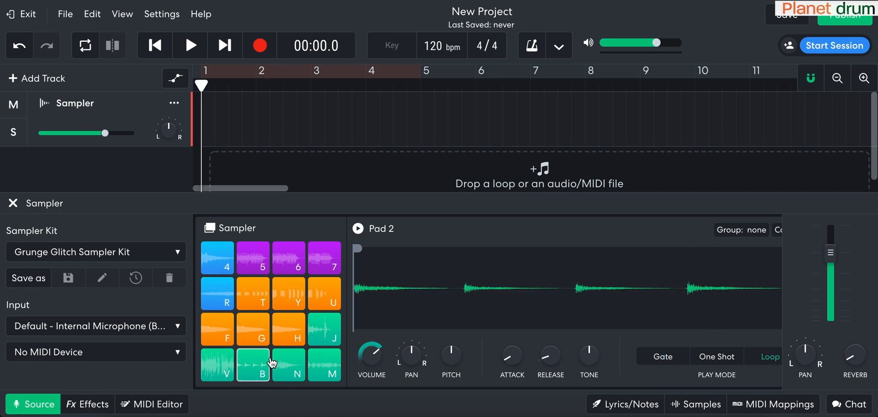
click(289, 365)
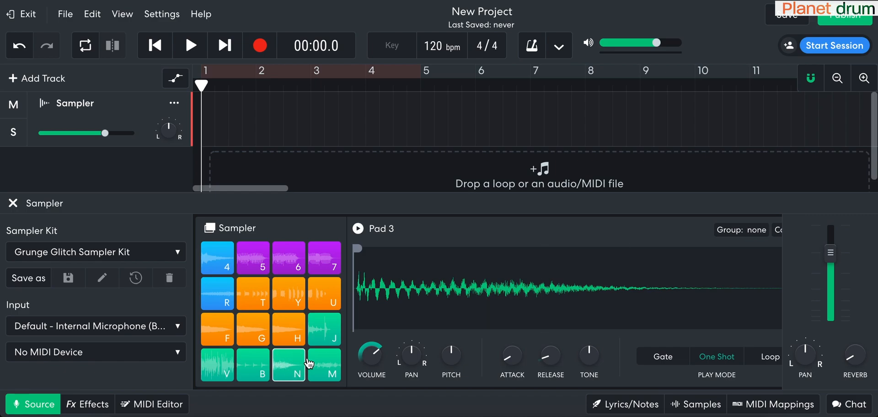
click(325, 366)
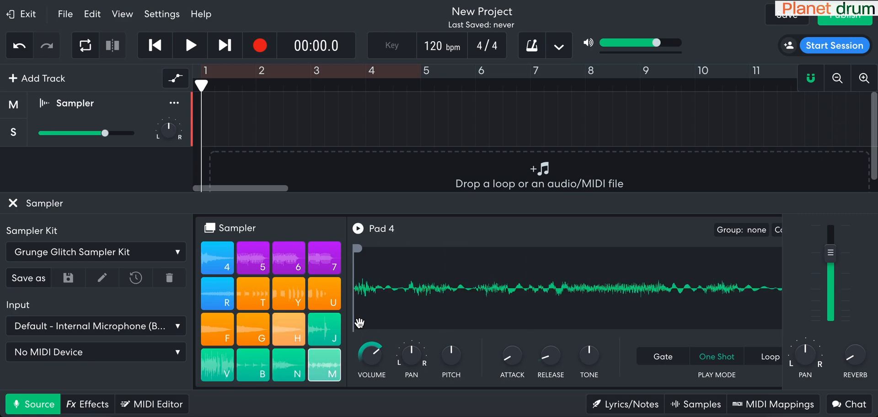
click(358, 229)
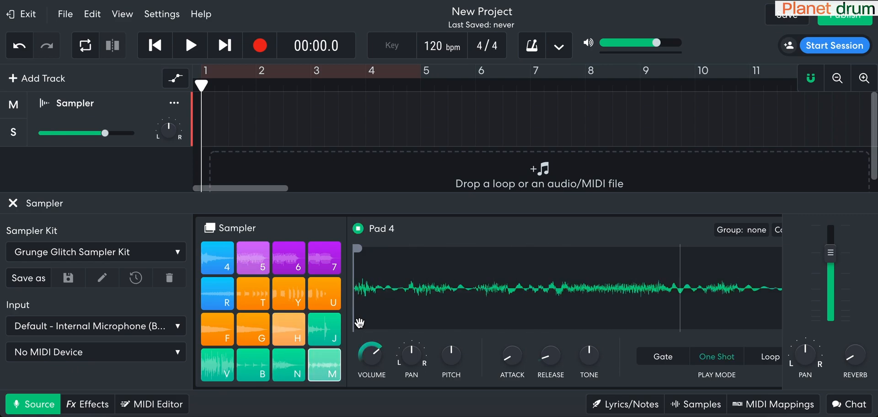
click(253, 258)
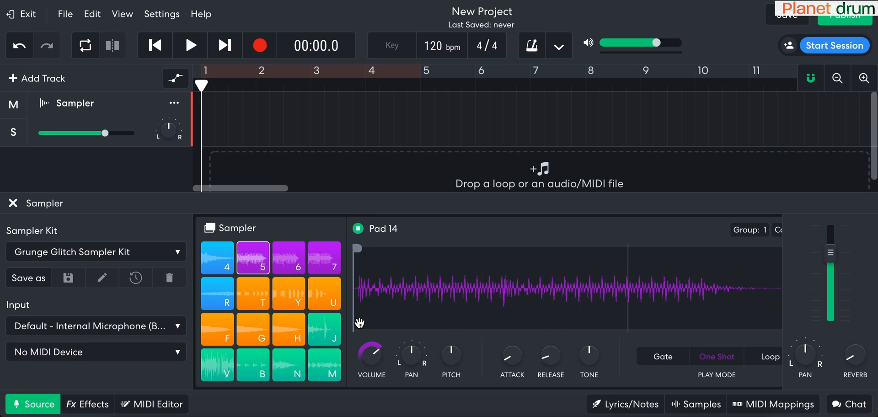
click(217, 293)
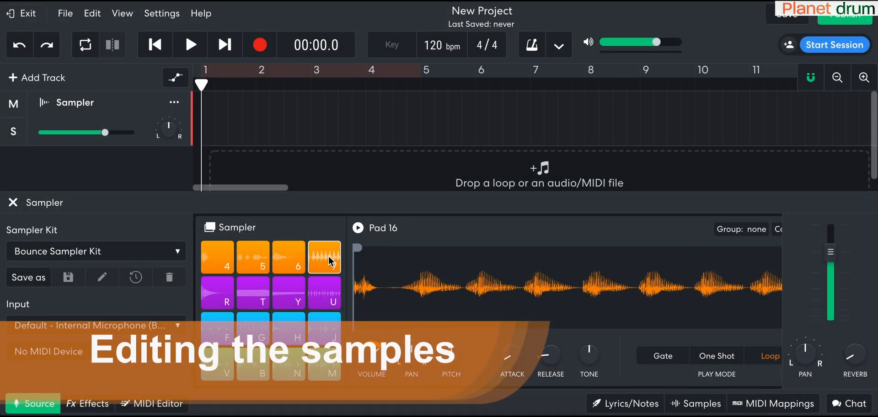
Step: Clear the samples from Pads 16 and 15, then open and preview Pad 2's sample
click(324, 256)
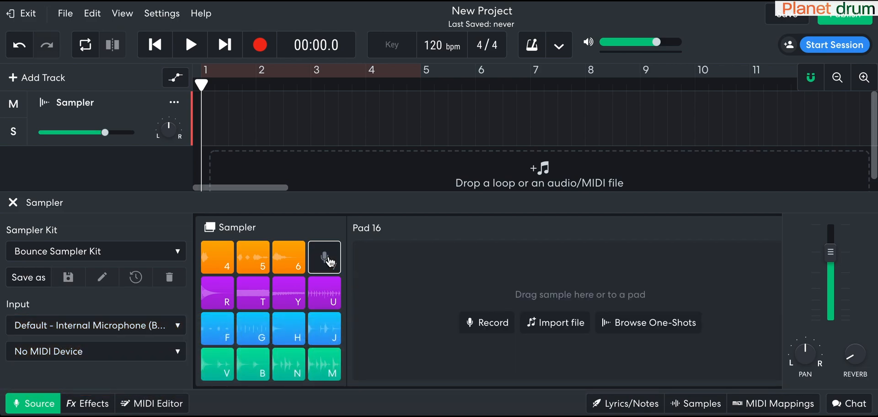
click(288, 257)
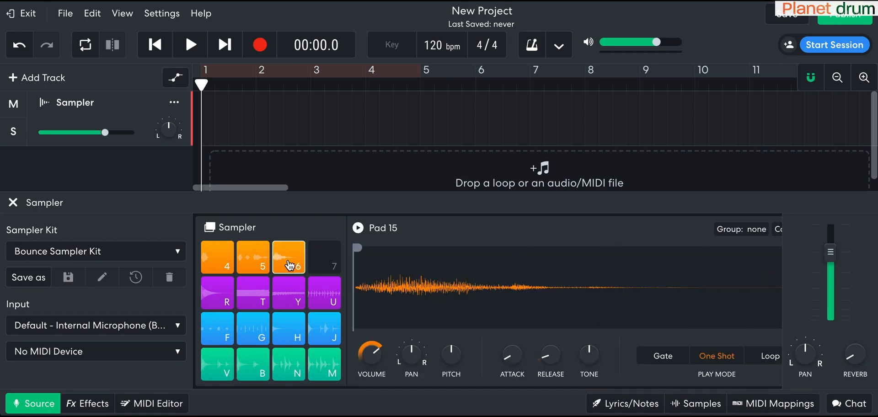
click(289, 257)
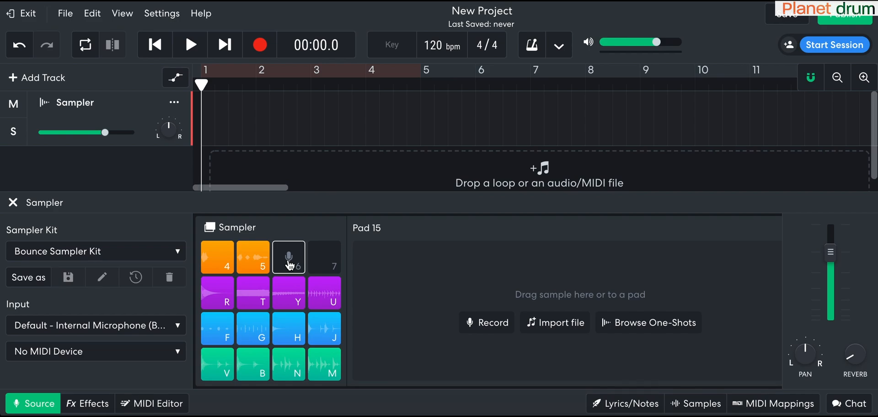
click(252, 365)
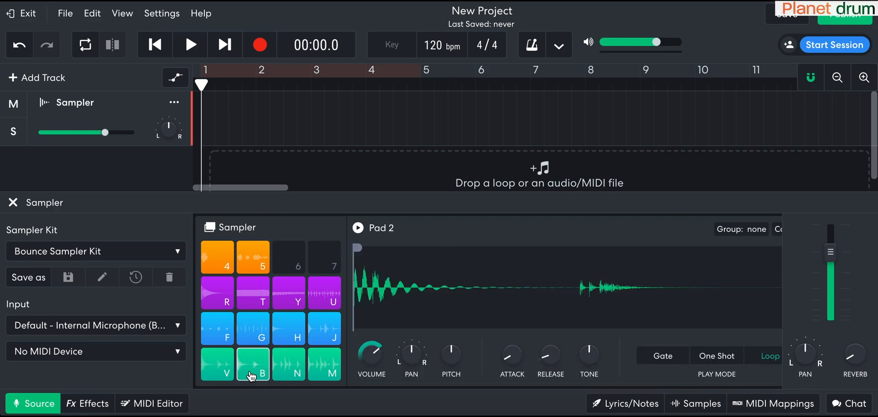
click(358, 228)
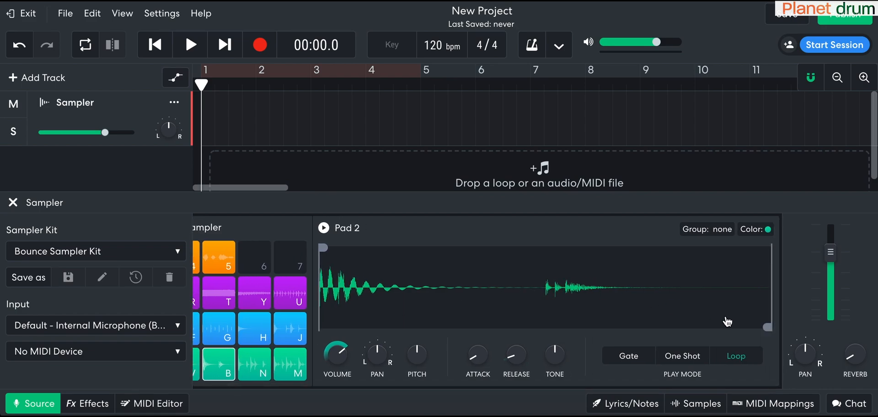
Step: Pull Pad 2's sample end back to just after the first drum hit and preview it
drag(323, 248, 340, 247)
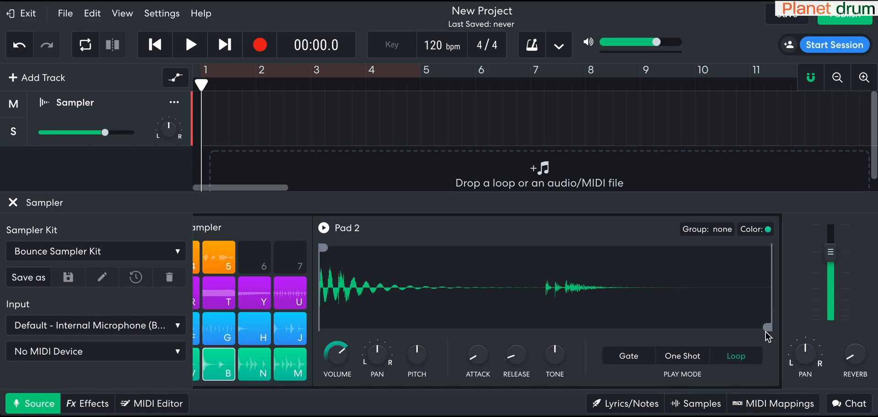
drag(767, 327, 711, 328)
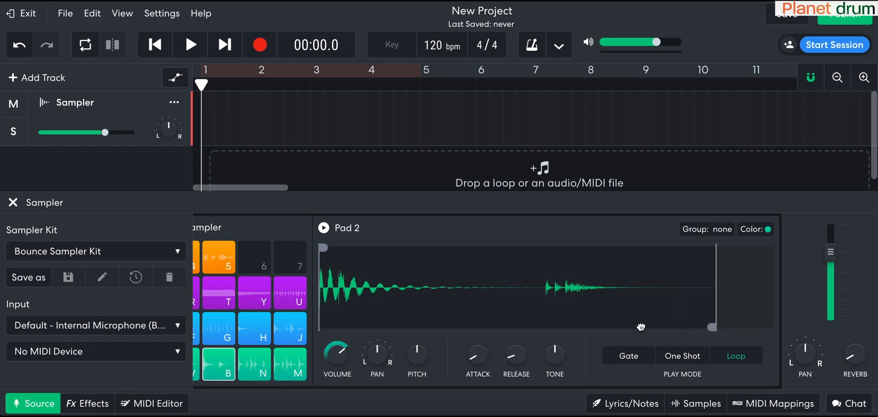
drag(711, 327, 394, 327)
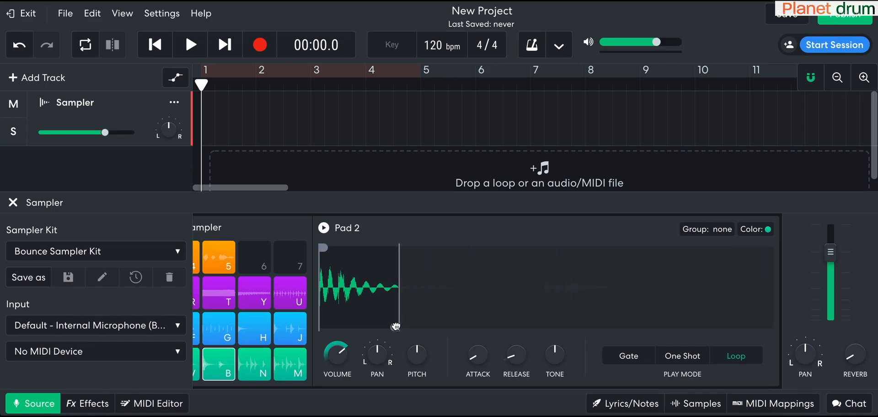
click(218, 364)
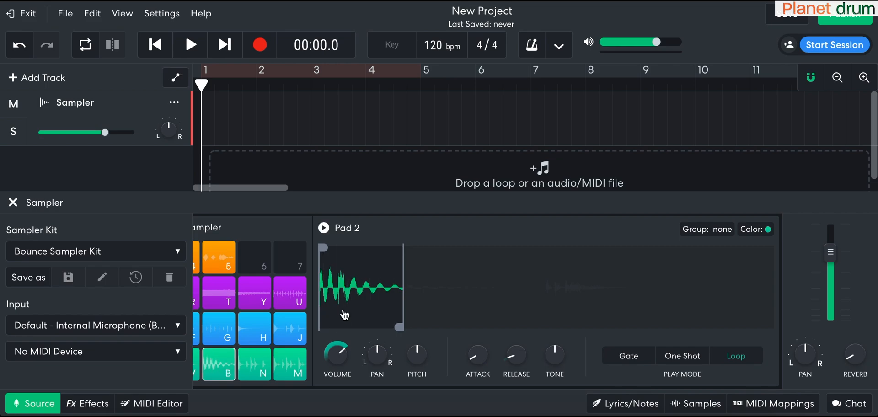
drag(399, 326, 480, 325)
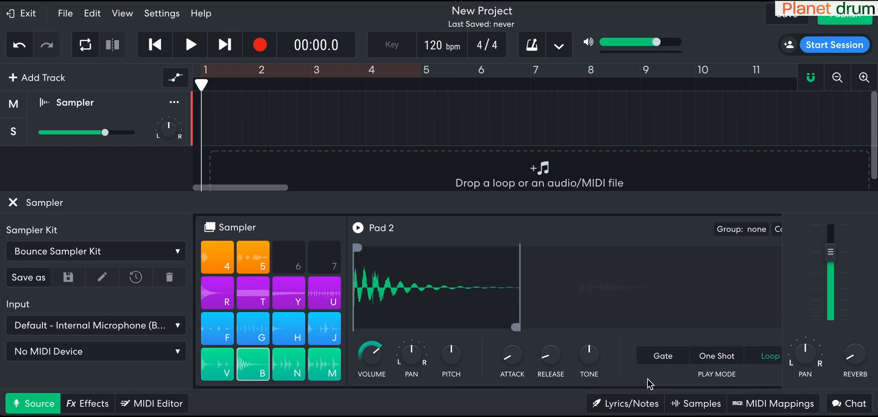
mouse_move(371, 359)
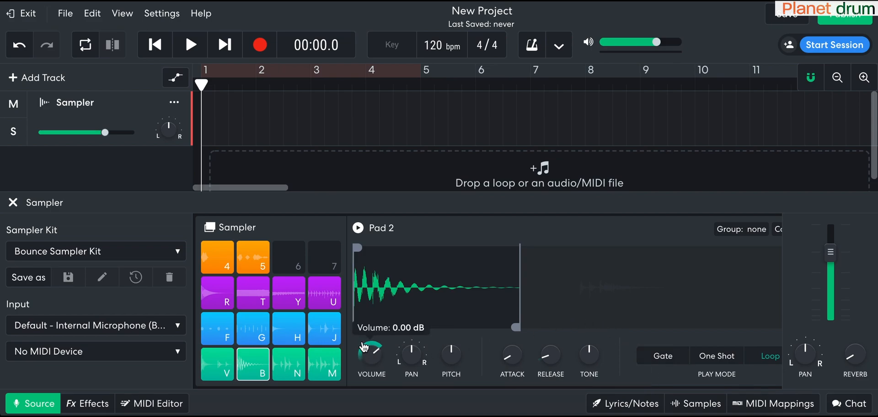
Step: Raise Pad 2's volume, drop its pitch to about -11, then return it near 0
click(357, 228)
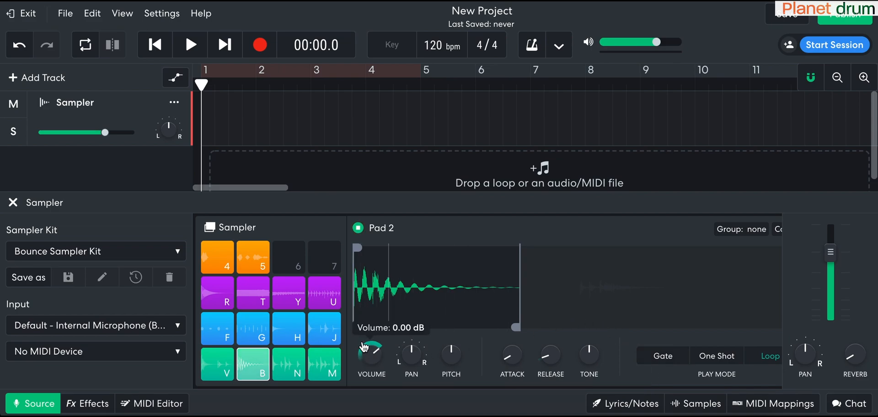
drag(371, 348, 371, 333)
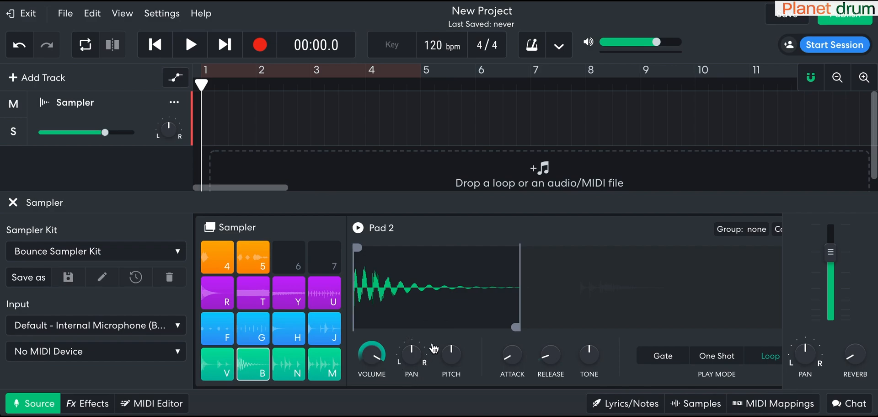
mouse_move(411, 359)
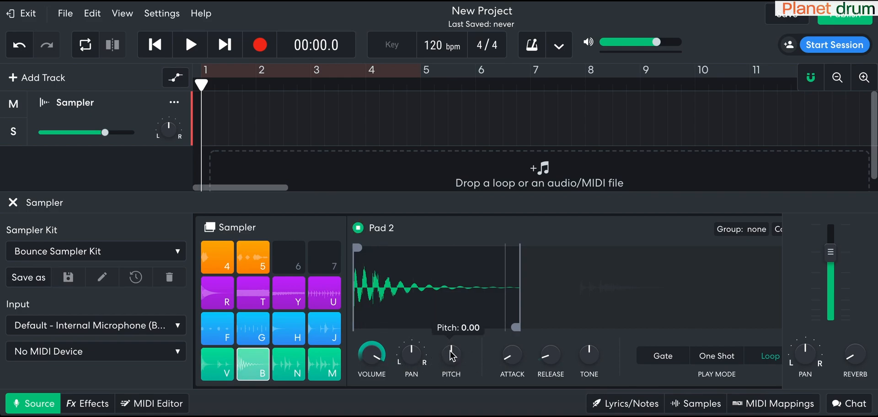
drag(451, 356, 443, 322)
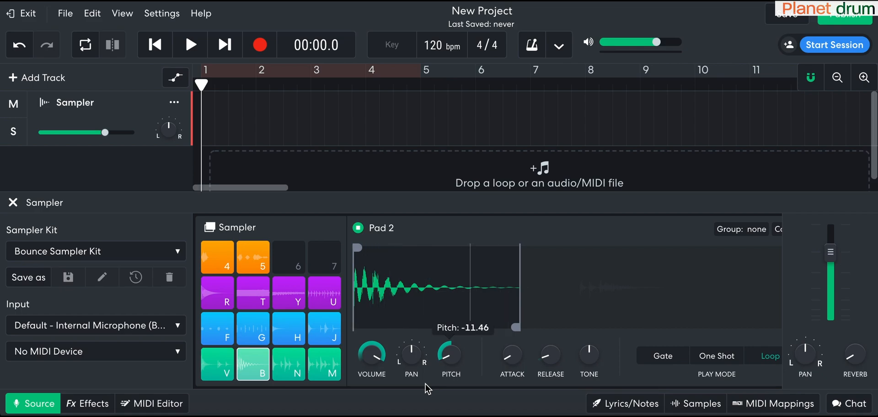
drag(451, 355, 436, 333)
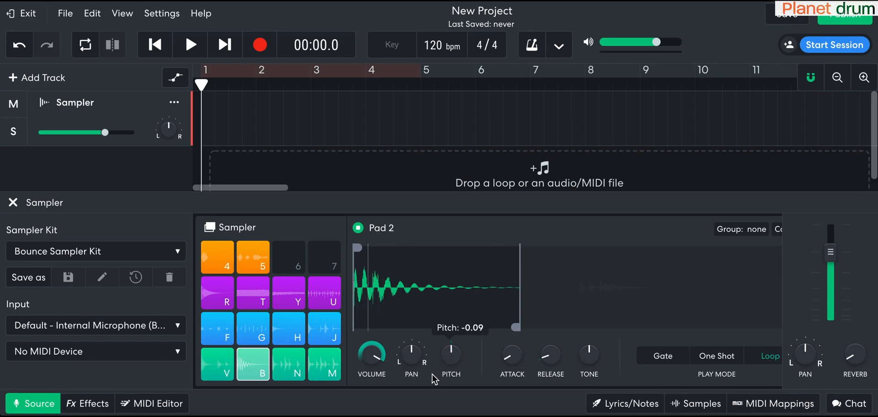
mouse_move(512, 357)
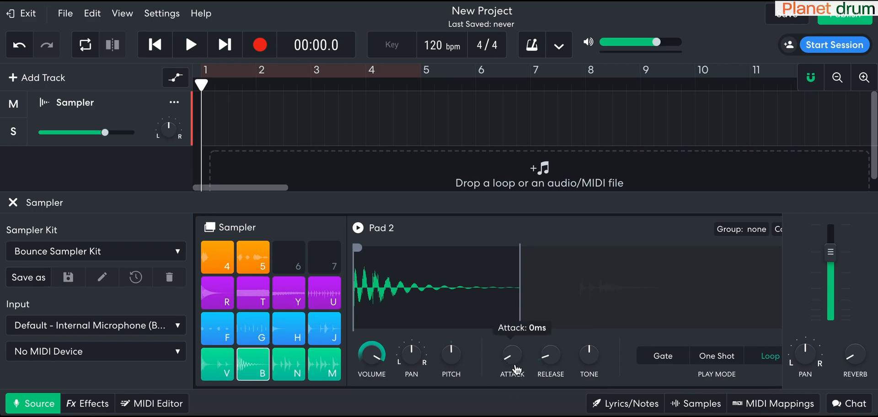
drag(510, 358, 511, 330)
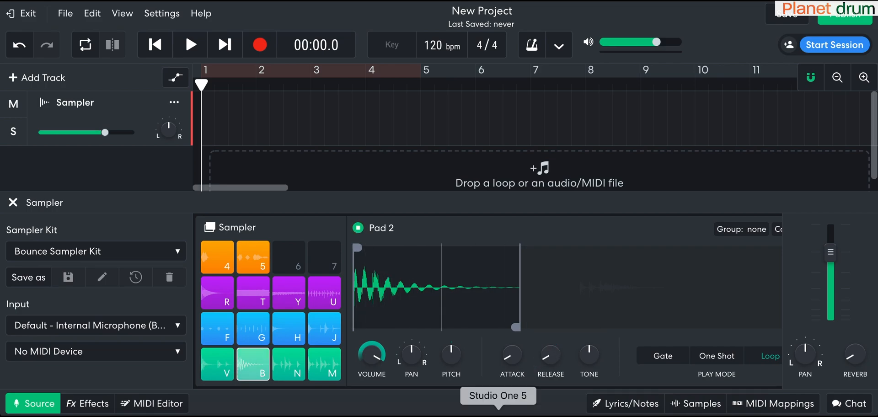
mouse_move(574, 353)
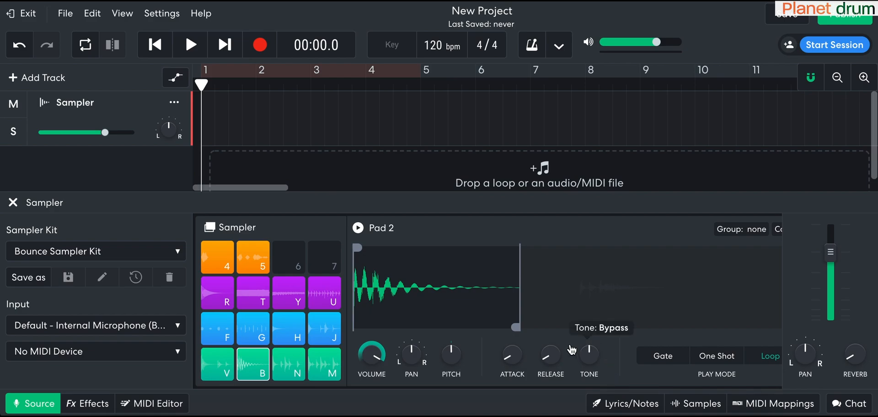
click(358, 228)
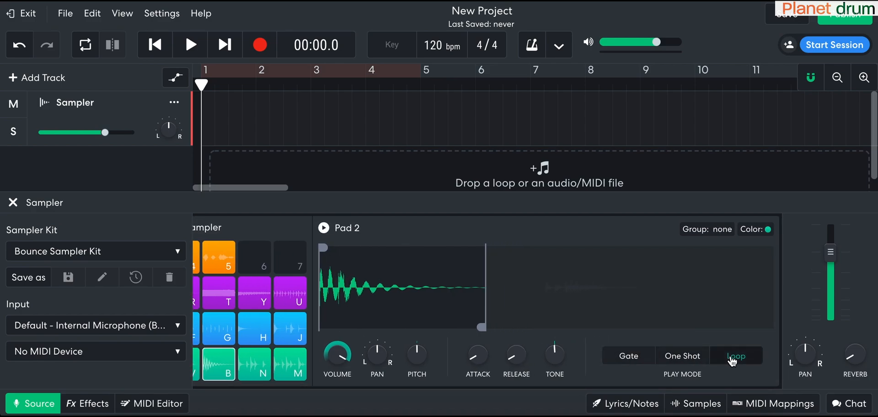
click(324, 228)
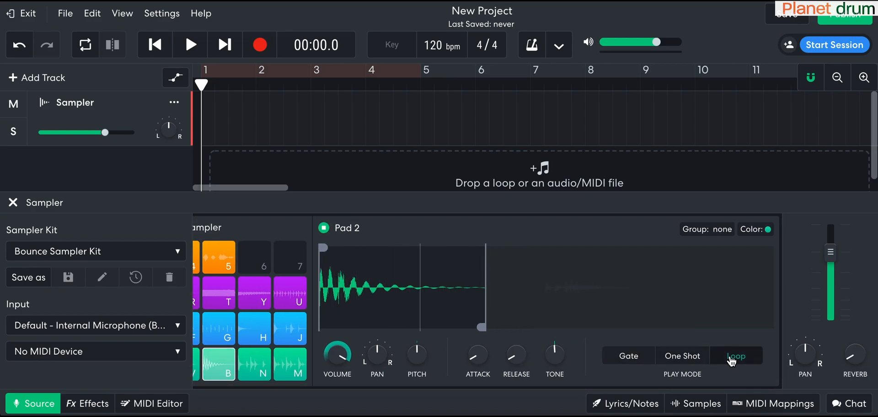
click(683, 356)
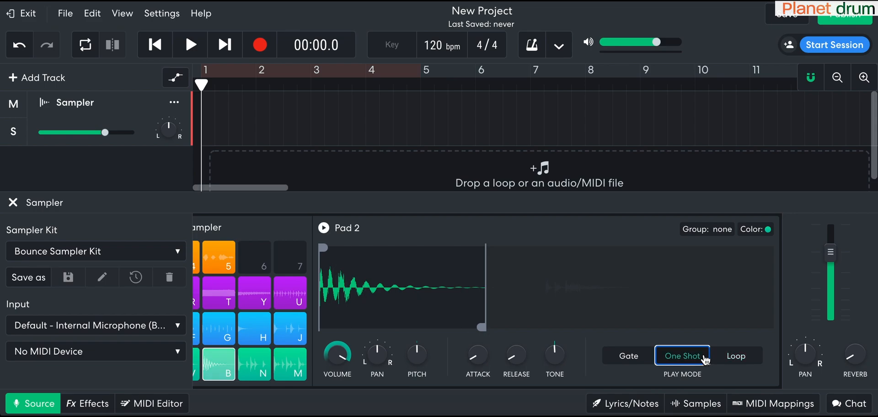
click(324, 229)
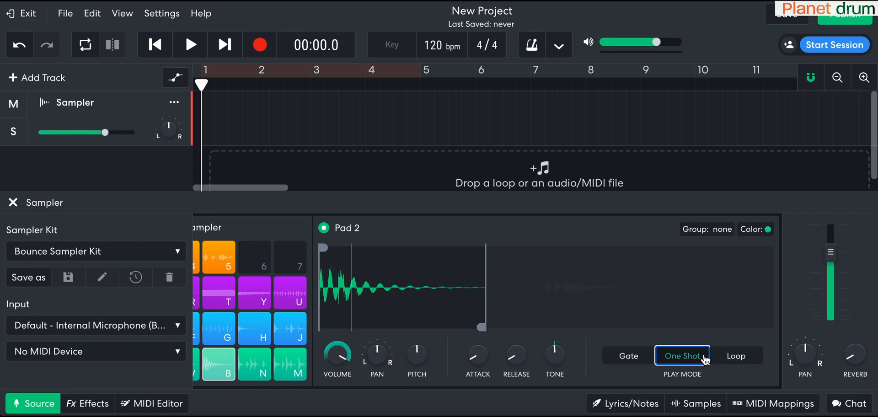
click(629, 356)
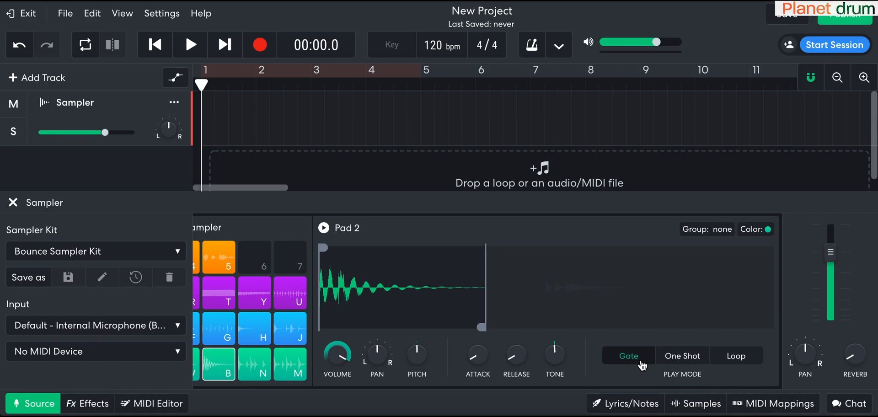
click(629, 356)
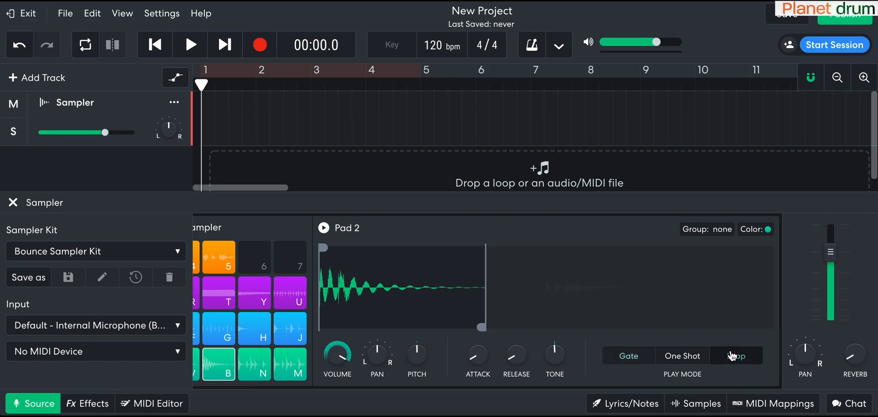
click(736, 356)
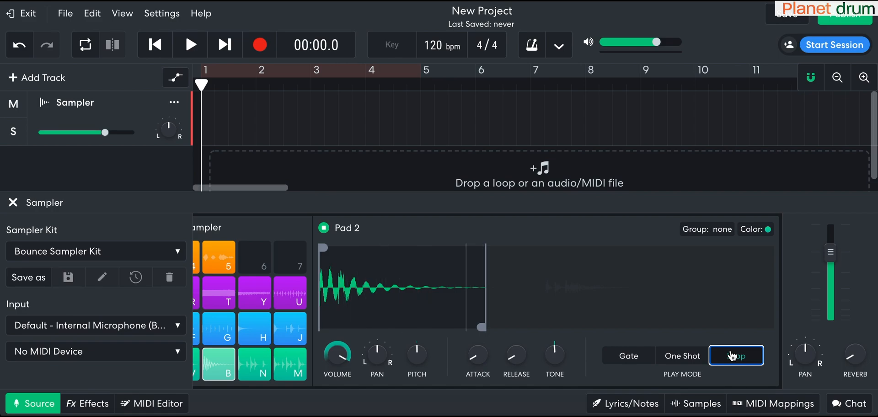
Step: Audition the purple pad T and orange pad 5 (Pad 14) samples
click(253, 293)
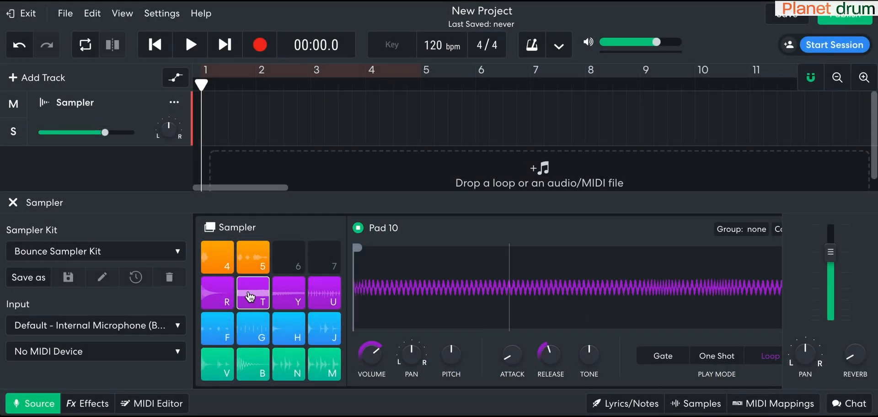
click(252, 257)
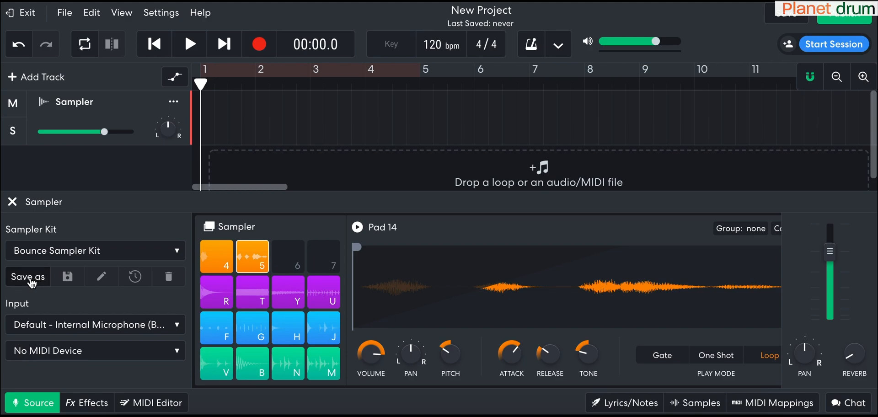
Step: Save the current sampler kit under the new name 'idea 1'
click(27, 277)
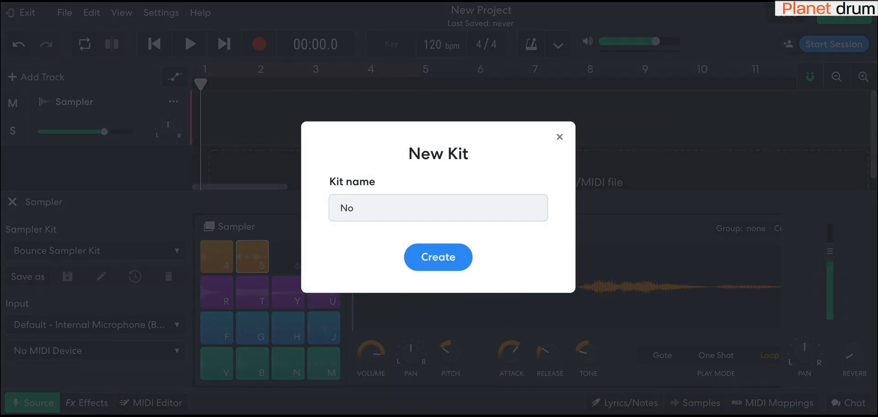
text(idea 1)
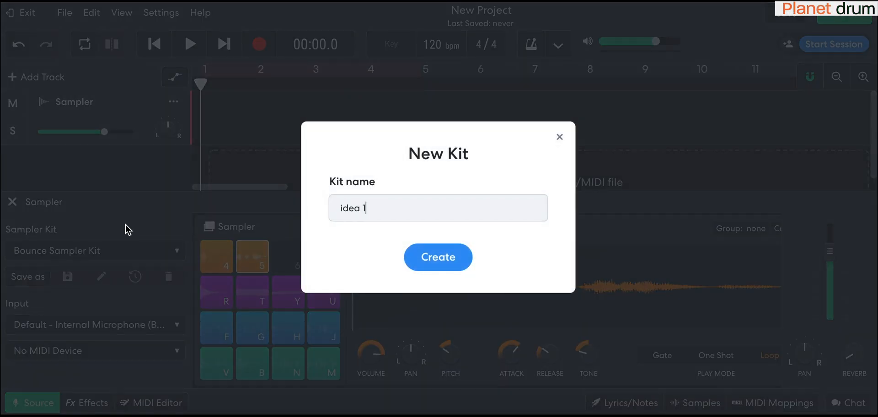
click(438, 257)
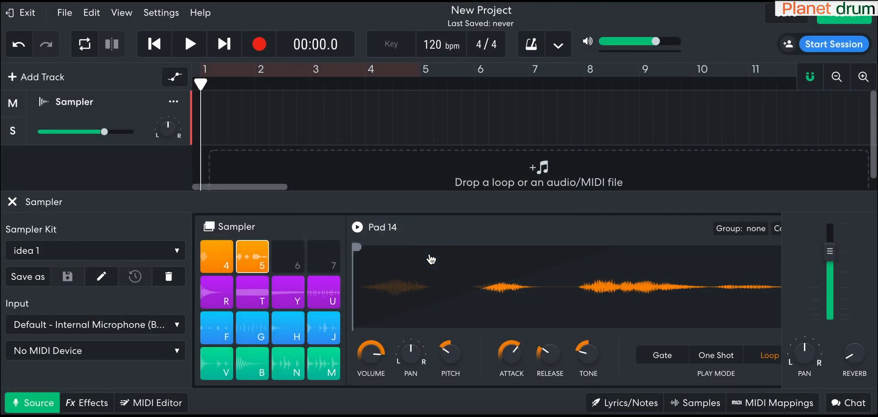
click(94, 250)
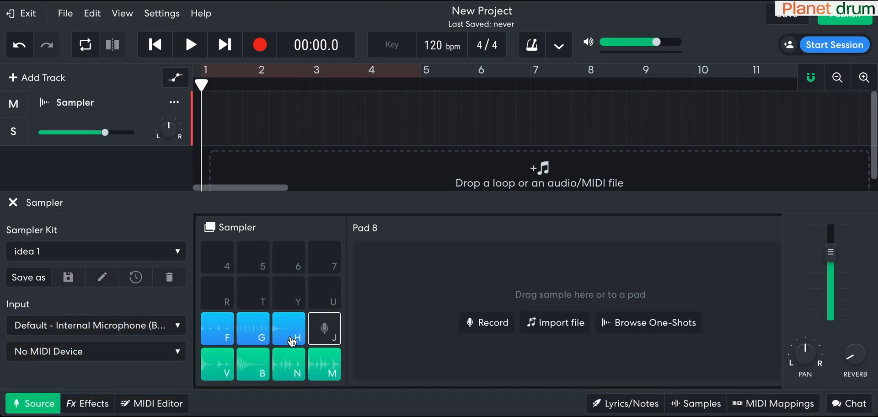
Step: Clear the samples from the blue and green pads of the idea 1 kit
click(218, 365)
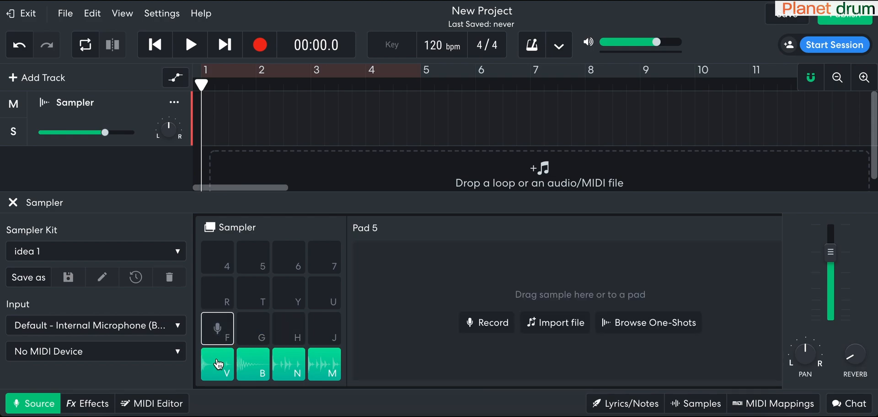
click(324, 364)
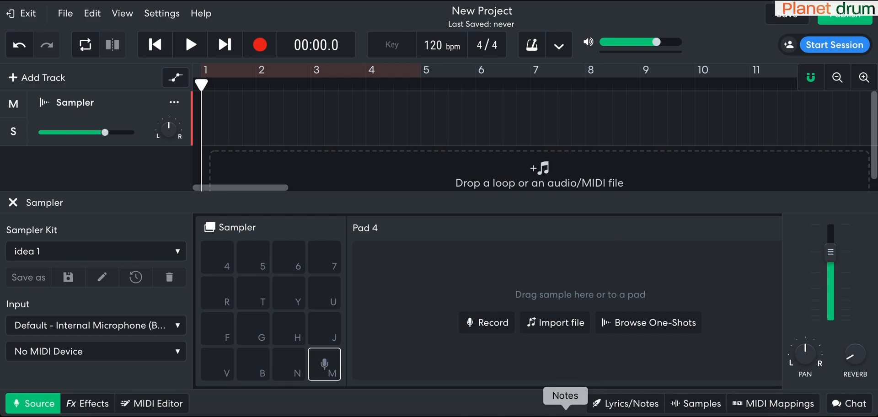
mouse_move(705, 280)
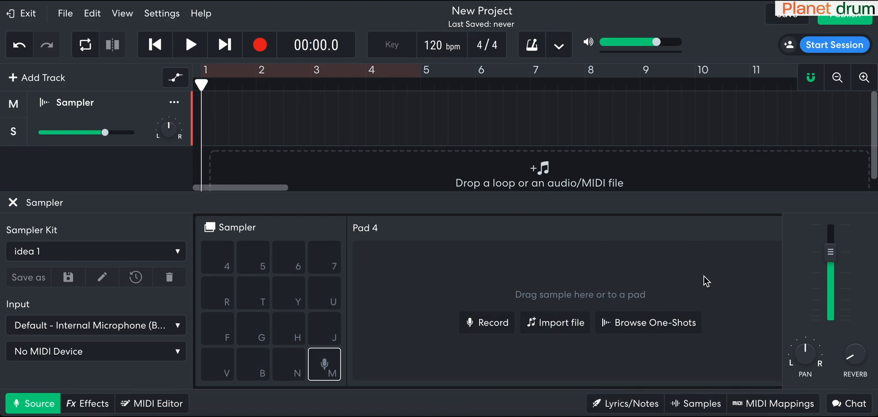
mouse_move(236, 370)
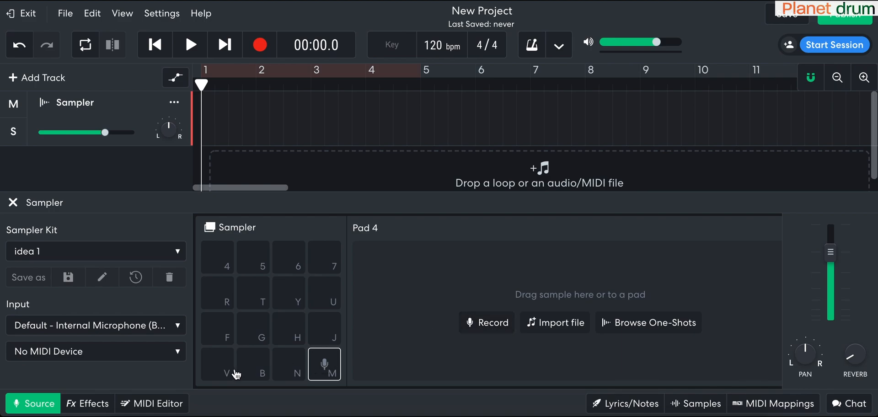
Step: Record a microphone sample into pad V, set it to loop, and play it
click(227, 365)
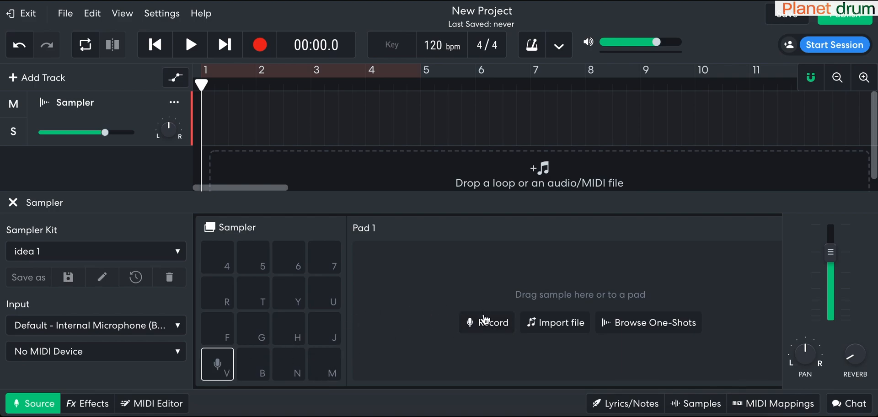
click(487, 322)
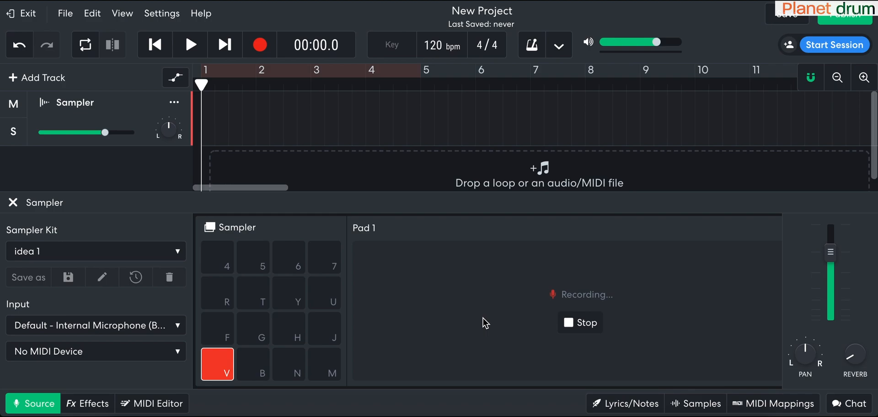
mouse_move(583, 331)
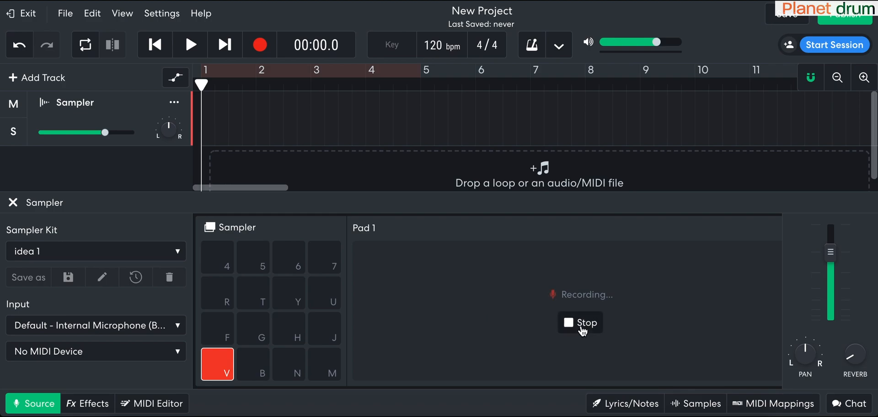
click(580, 323)
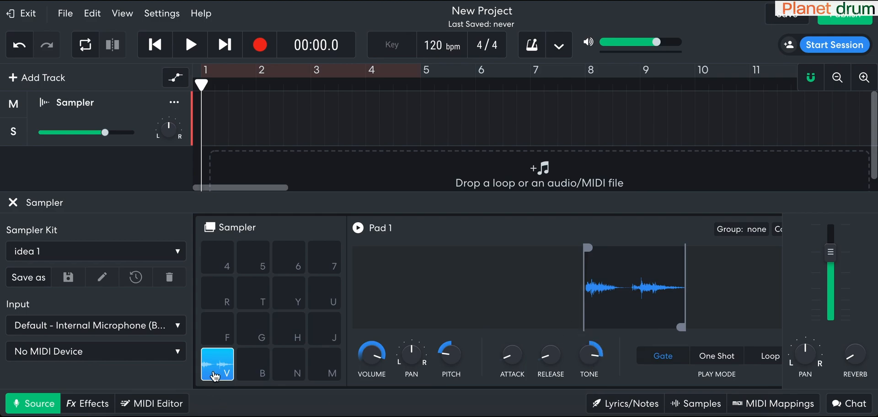
click(217, 365)
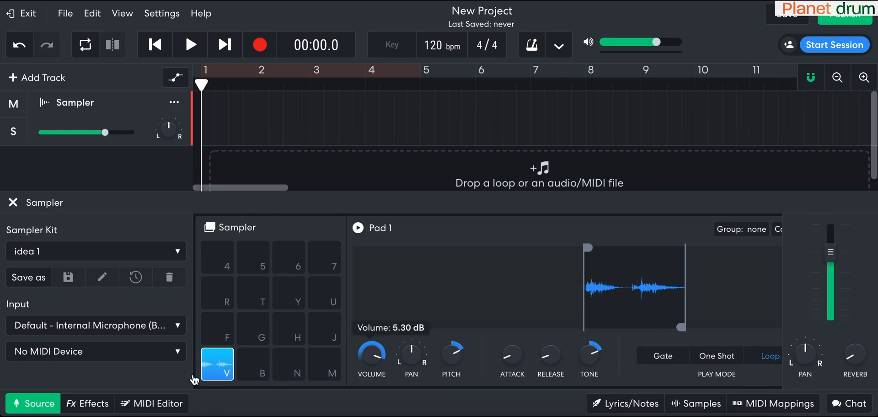
click(217, 364)
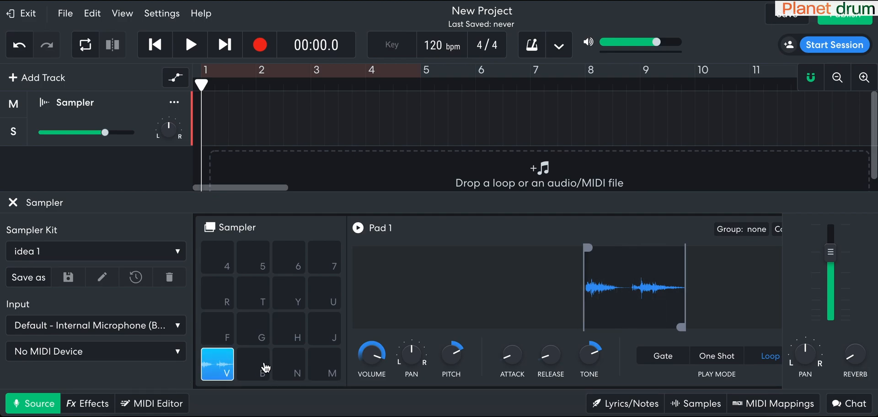
Step: Import an audio file onto pad B and trim it to a short opening slice
click(253, 365)
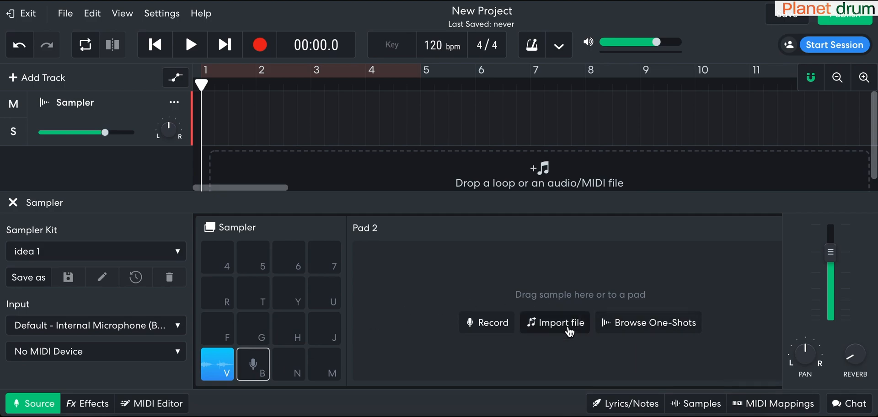
click(554, 323)
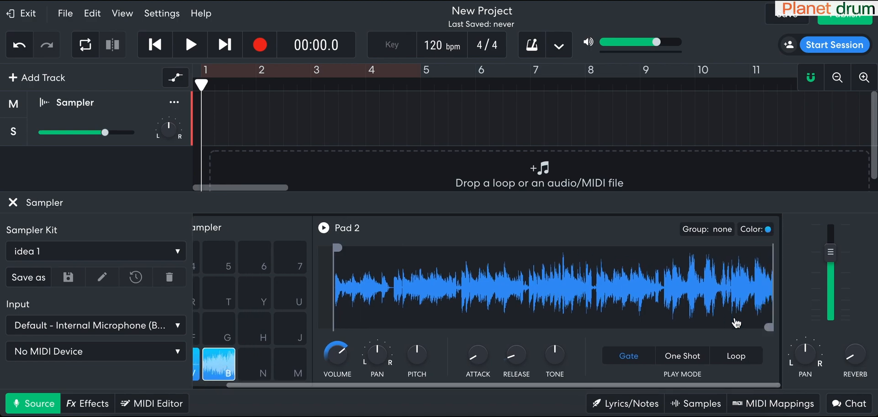
drag(751, 327, 402, 327)
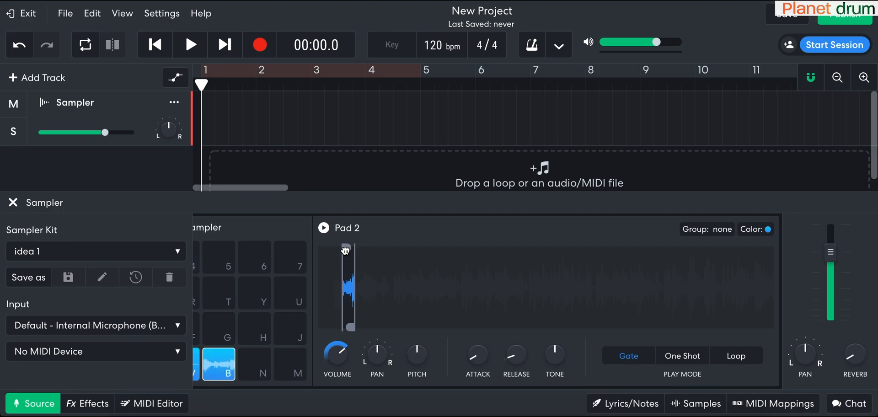
Step: Play the first pad and the trimmed second pad to audition them
click(218, 366)
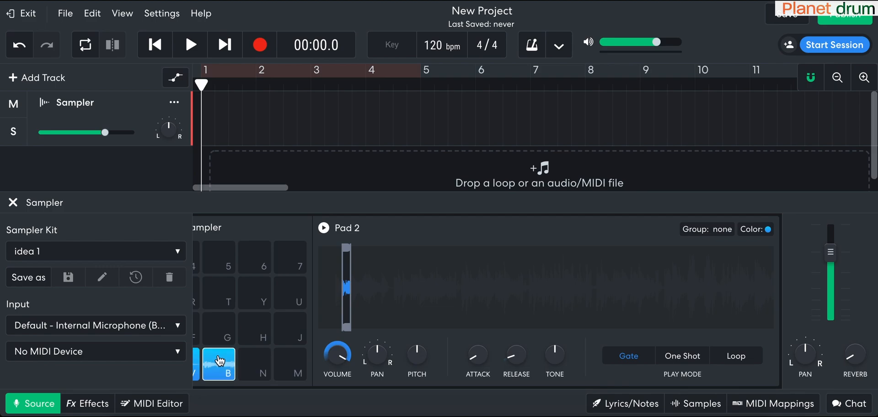
mouse_move(453, 334)
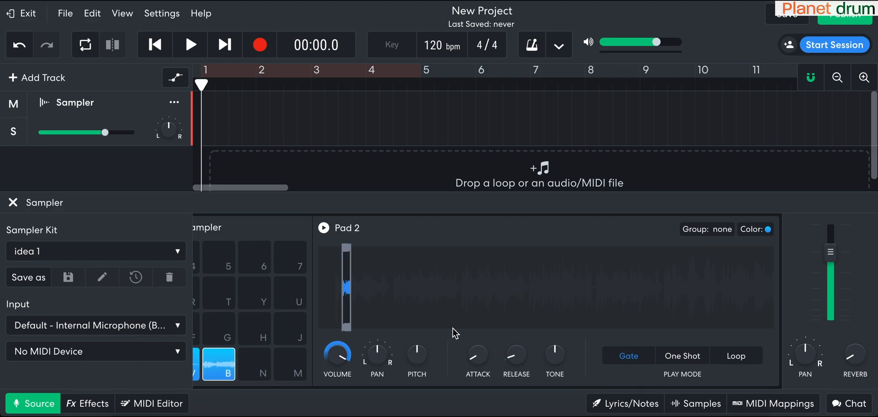
click(220, 364)
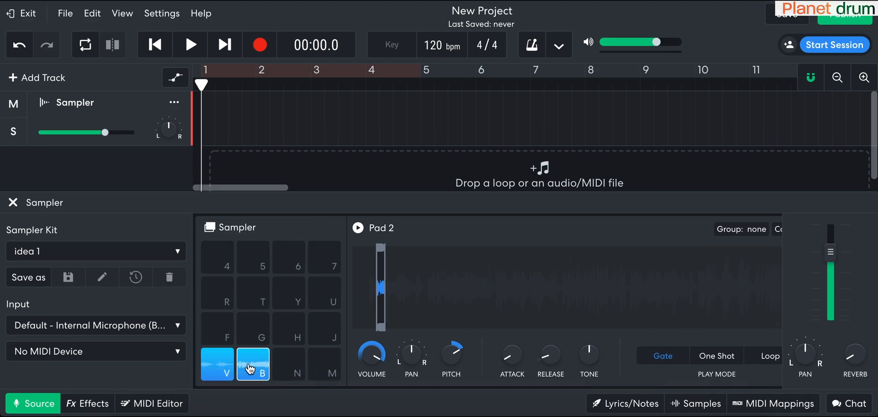
click(252, 364)
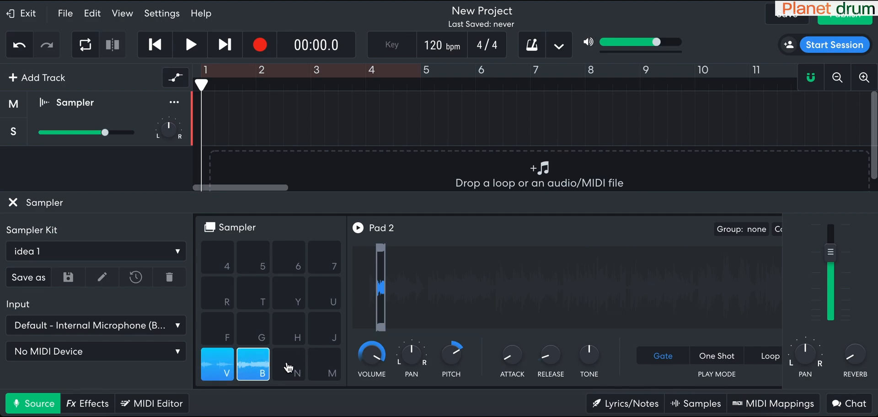
Step: Search the one-shots for 'kick', preview them and load KICKtrex onto the third pad
click(289, 365)
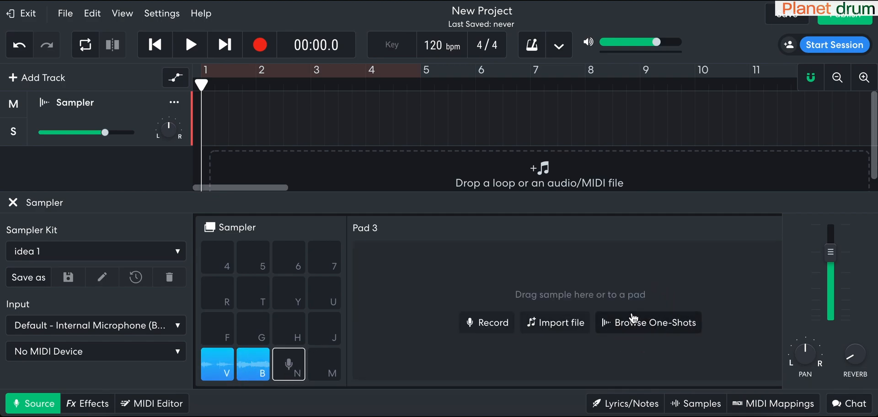
click(649, 322)
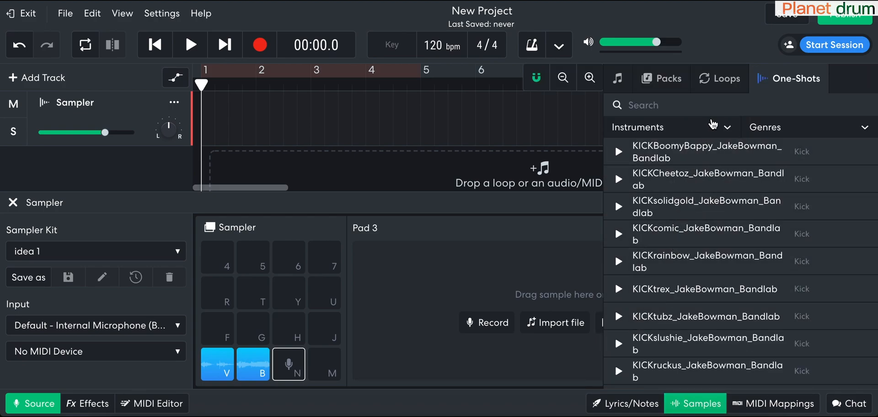
mouse_move(699, 106)
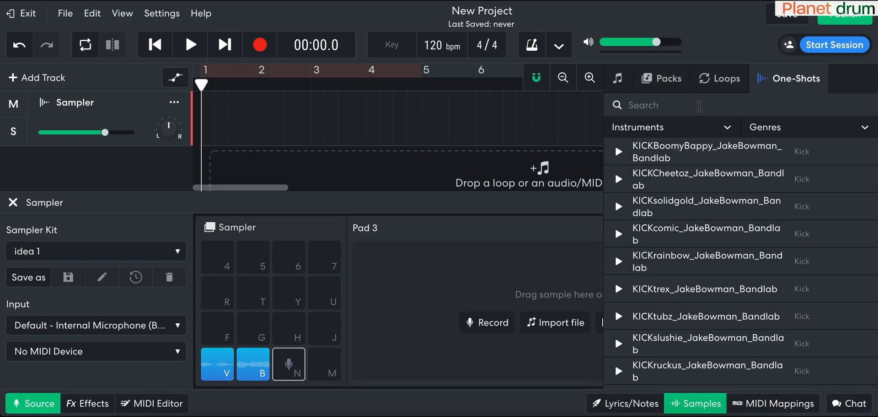
text(kick)
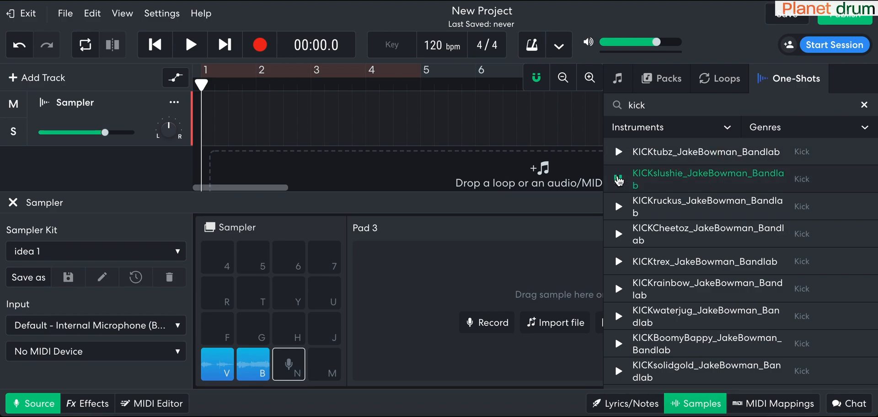
click(618, 206)
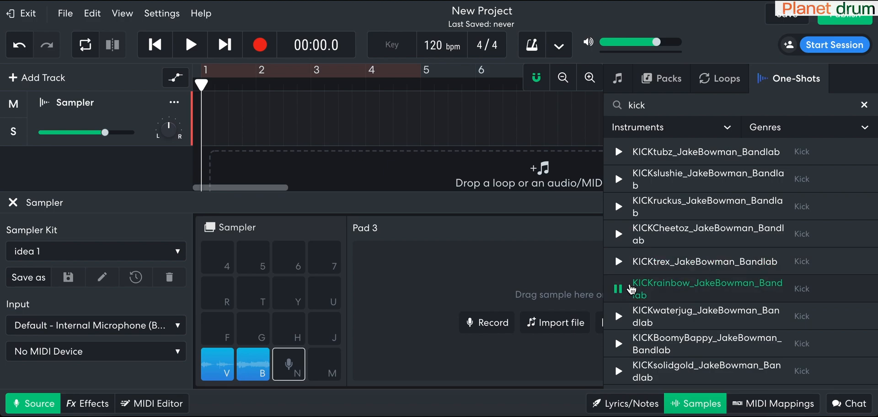
click(618, 261)
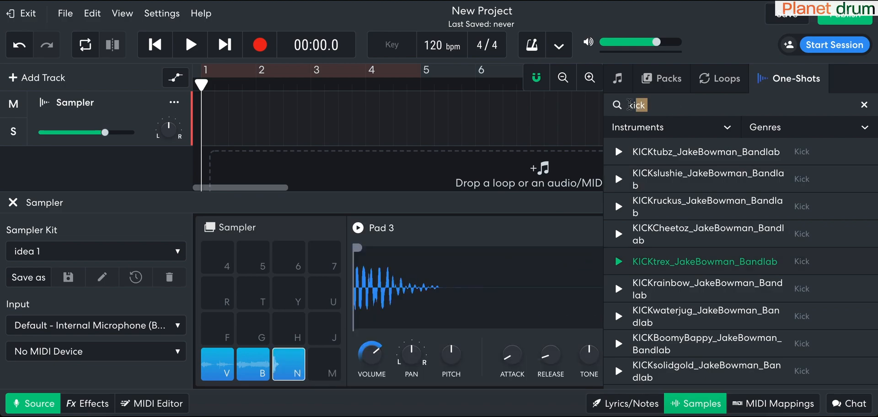
Step: Search 'guitar', preview, and place Cinematic Guitar Wonder onto the F pad
click(863, 104)
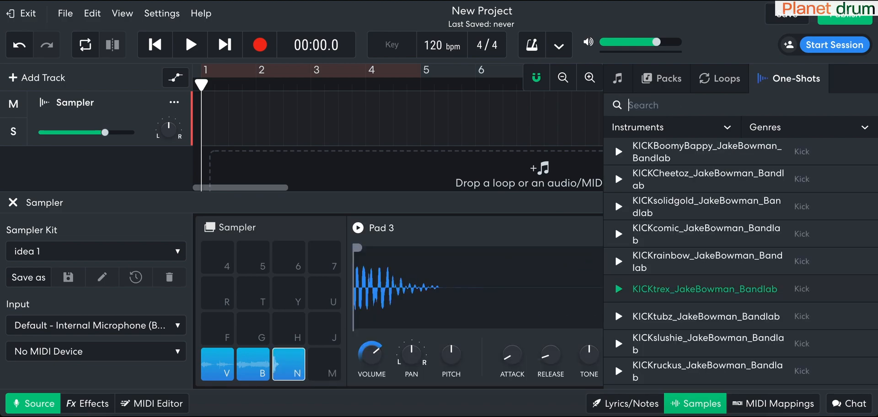
text(guitar)
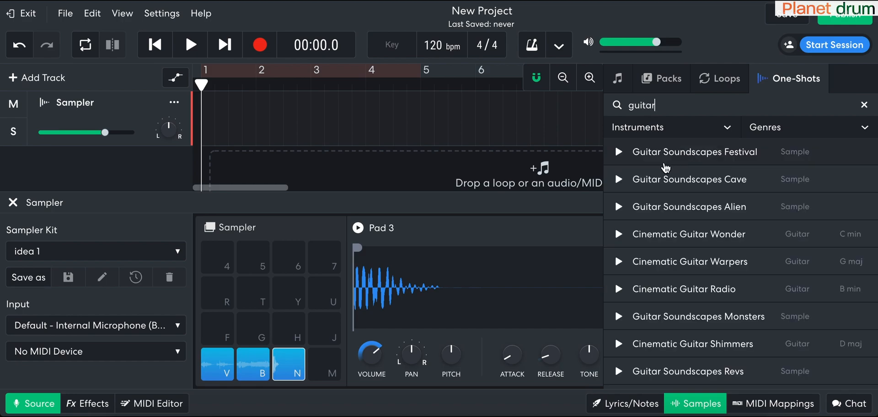
click(619, 180)
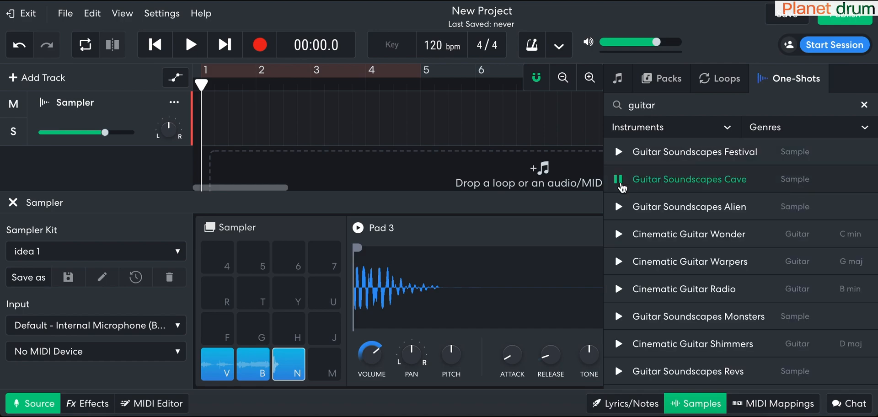
click(618, 235)
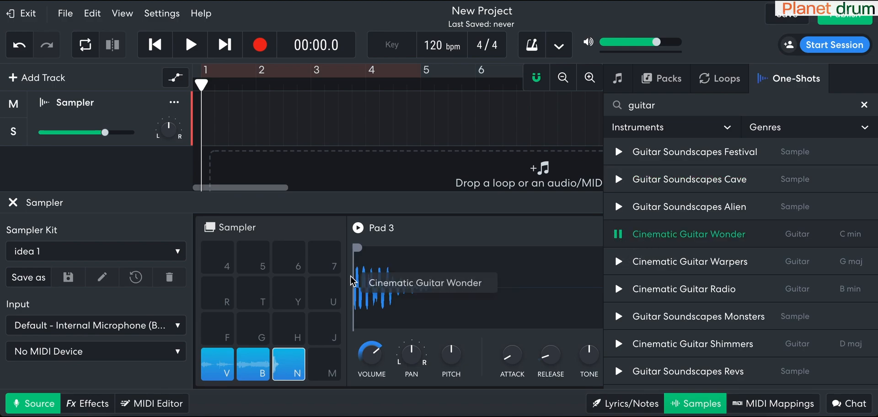
click(218, 329)
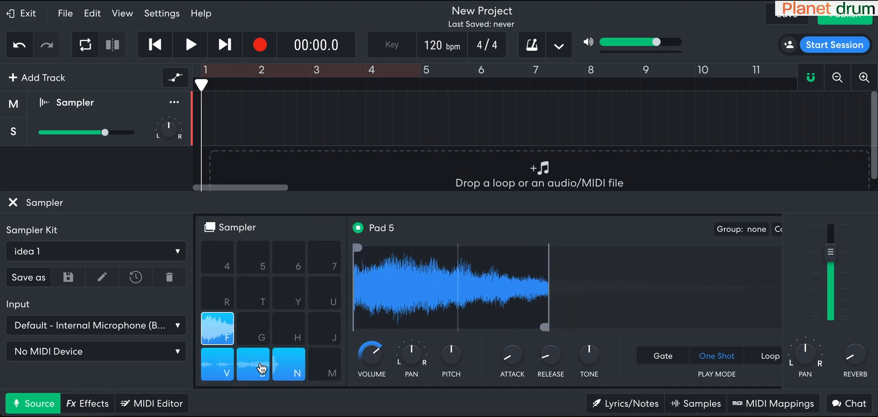
Step: Audition the loaded pads and put the guitar pad into group 2
click(253, 365)
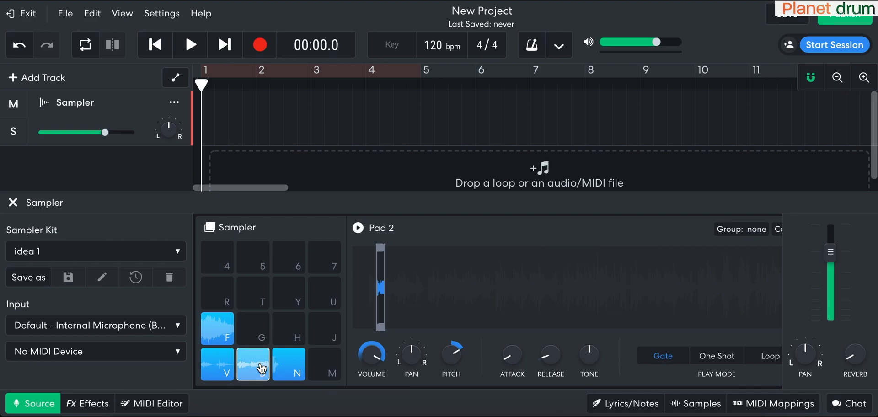
click(253, 365)
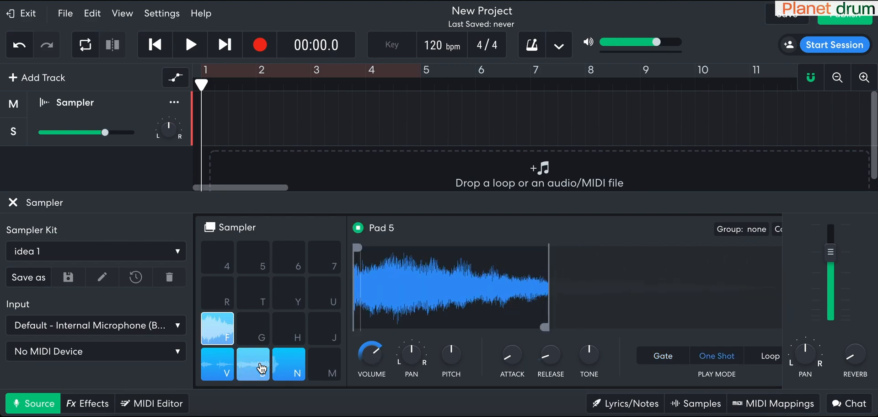
click(289, 365)
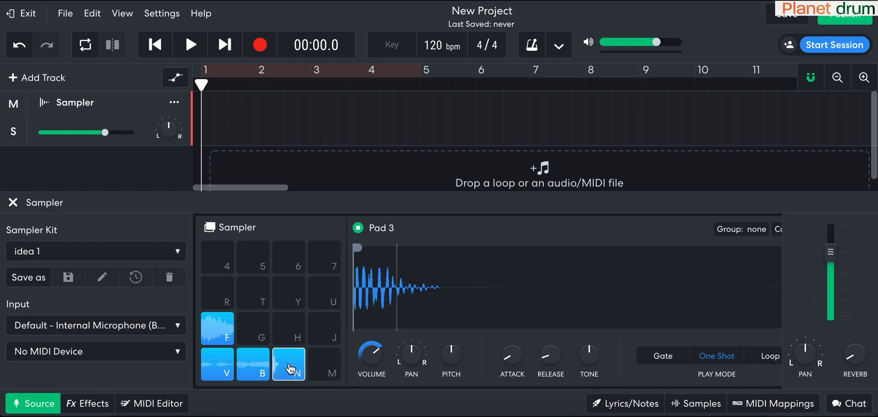
click(218, 369)
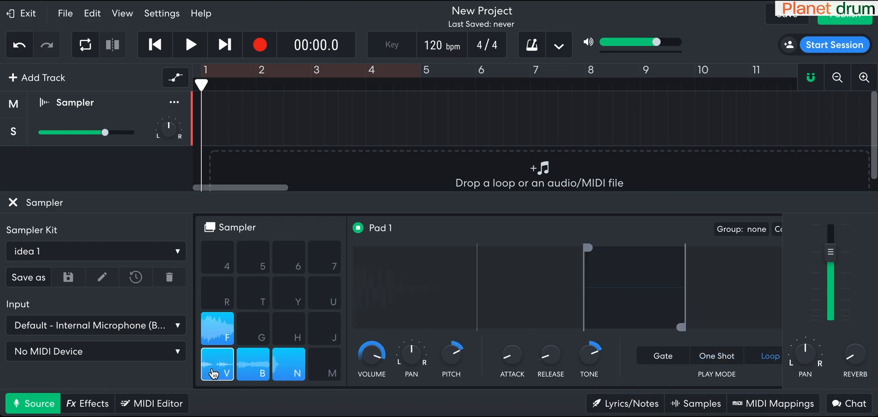
click(217, 364)
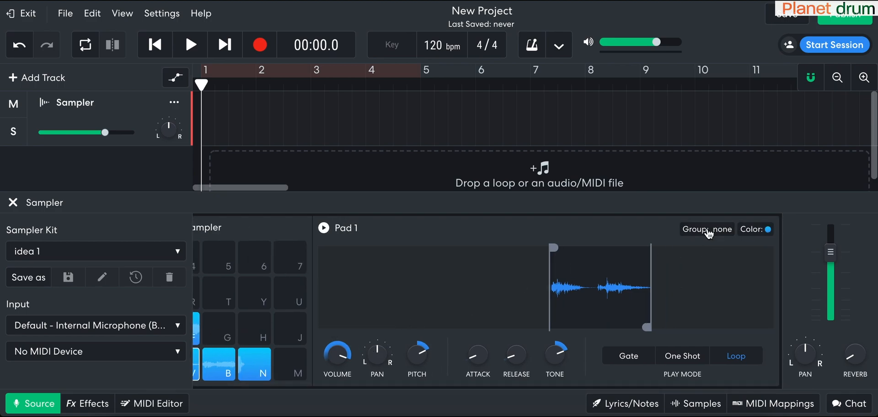
click(707, 229)
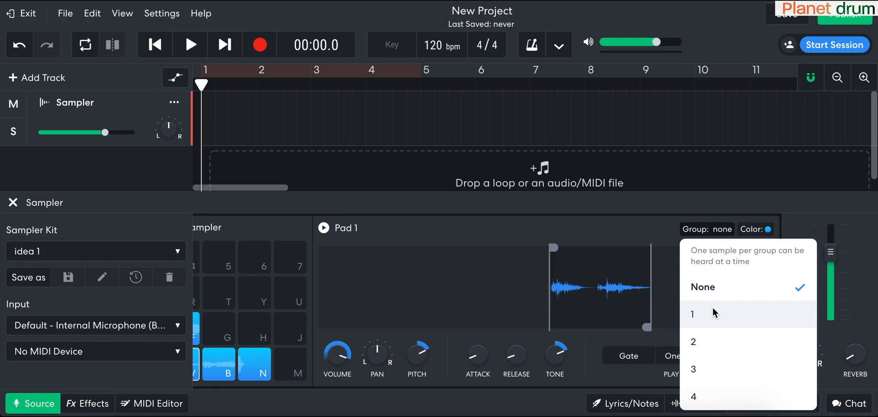
click(693, 314)
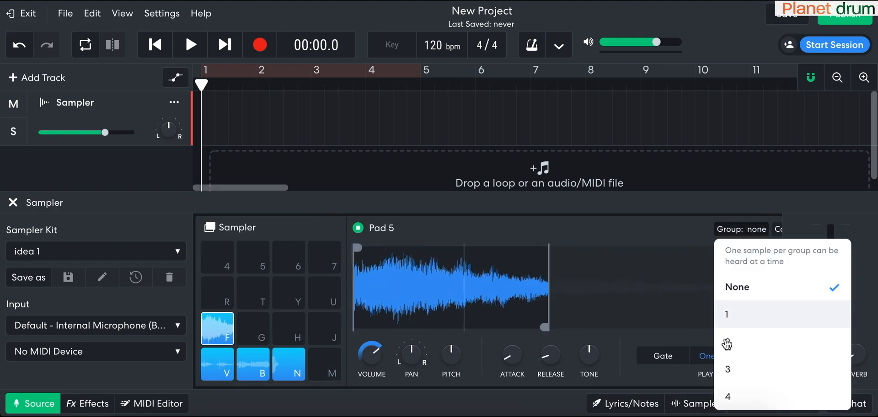
click(727, 342)
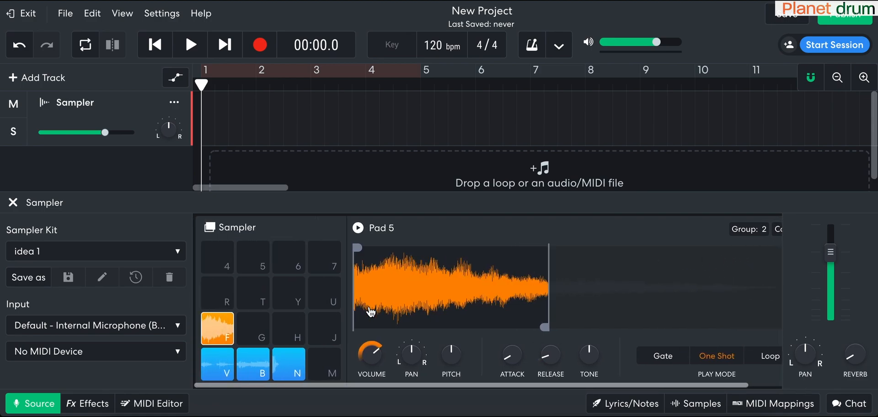
Step: Move samples onto pads G and B, auditioning pads B, G and V afterwards
click(253, 364)
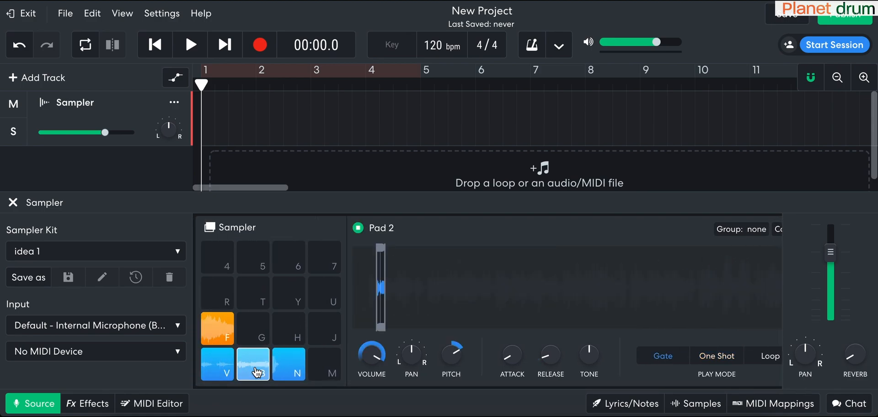
click(253, 338)
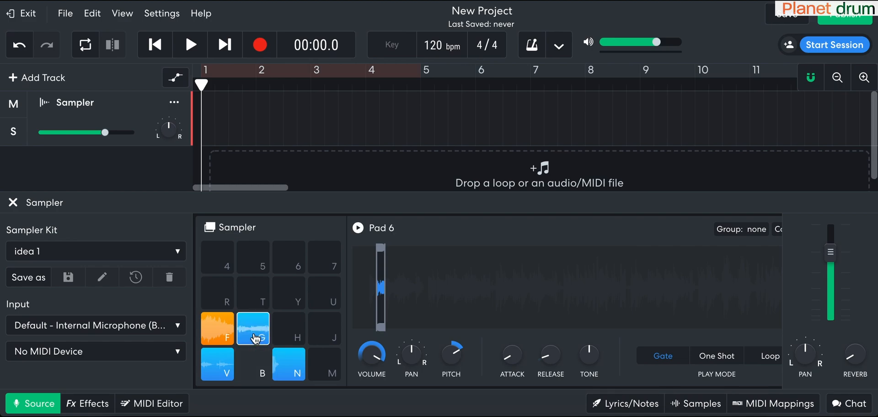
click(217, 328)
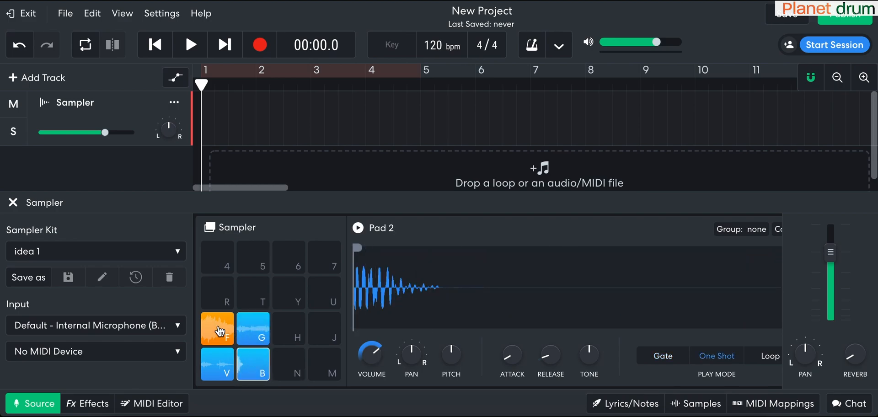
click(252, 329)
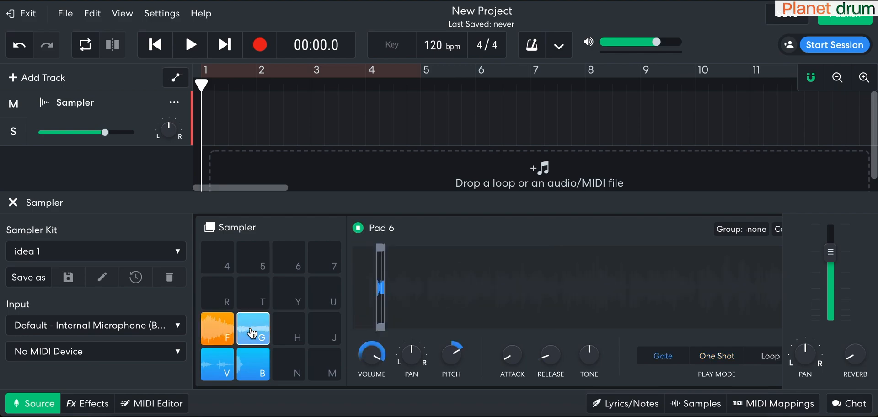
click(217, 364)
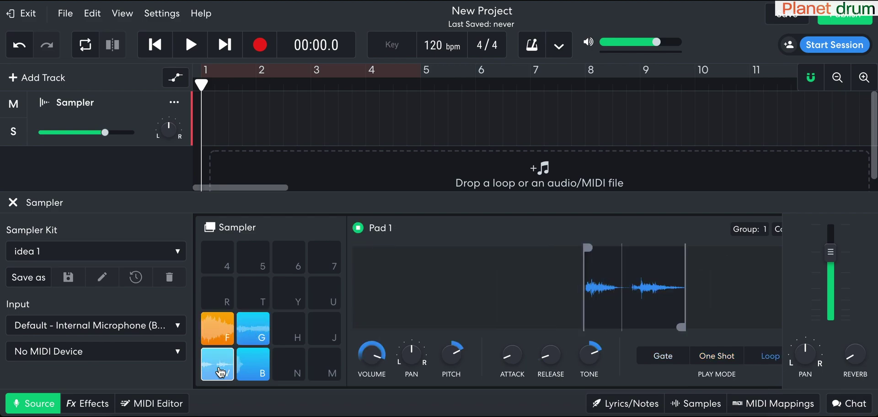
click(252, 364)
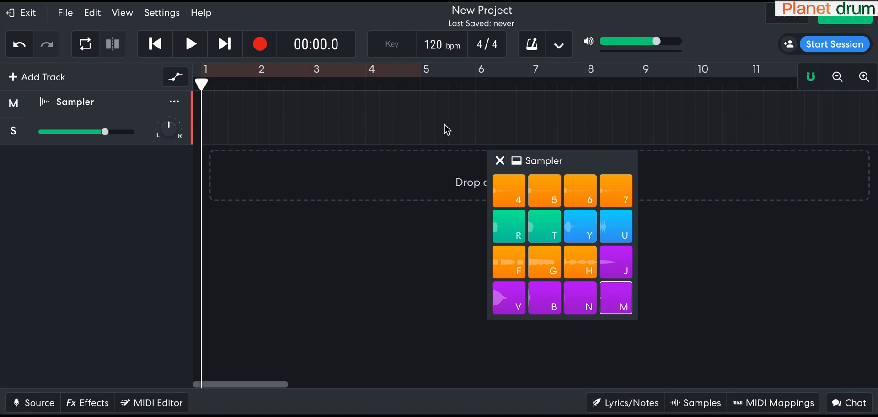
Step: Record a four-bar beat of pad hits onto the Sampler track
click(258, 44)
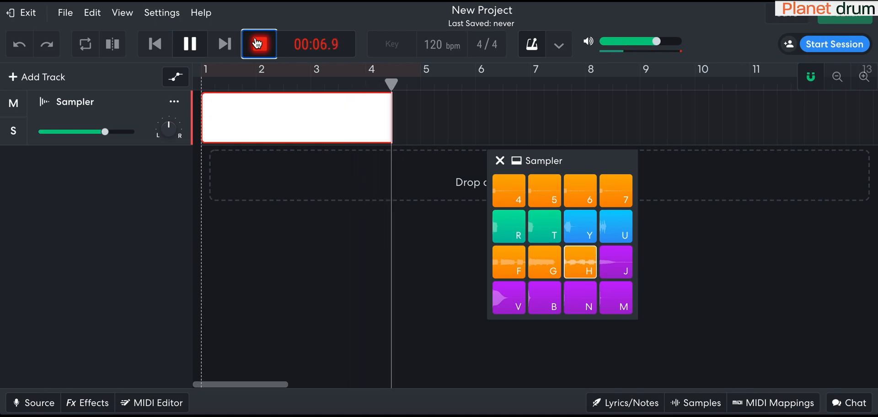
click(258, 44)
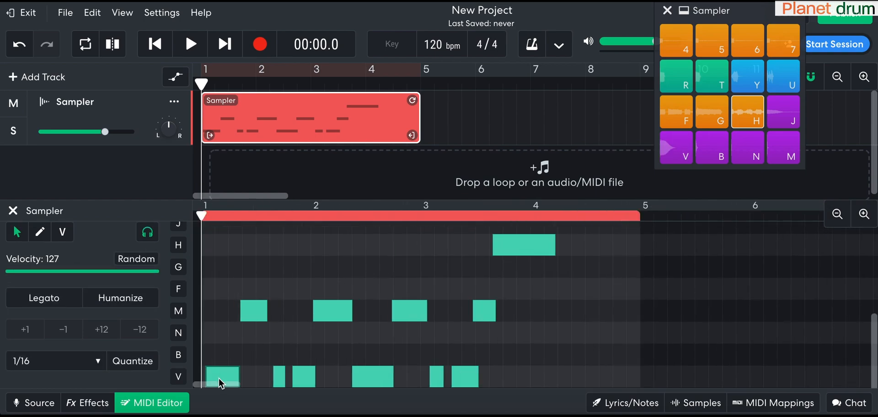
Step: Reposition the V notes and audition the beat trimmed to a three-bar loop
click(190, 44)
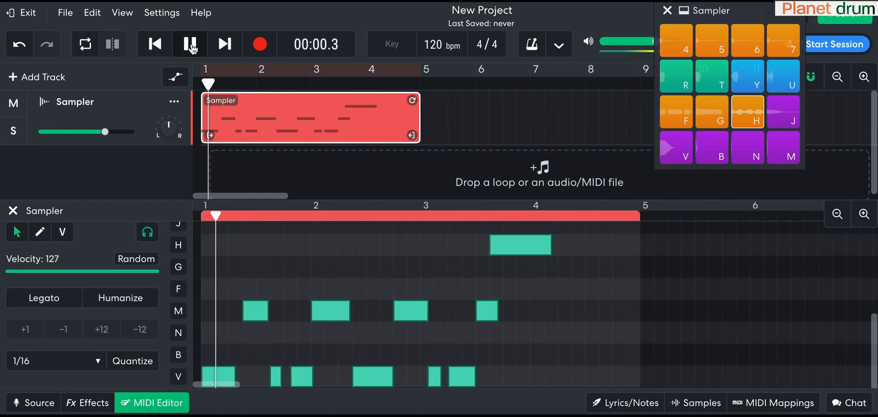
click(190, 44)
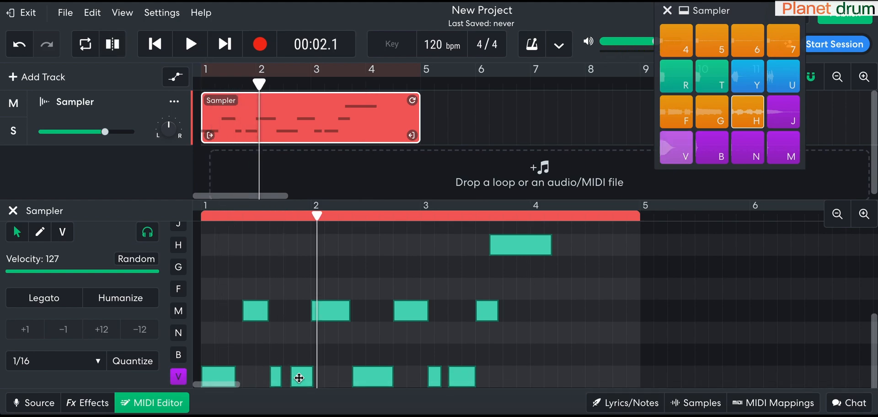
click(189, 44)
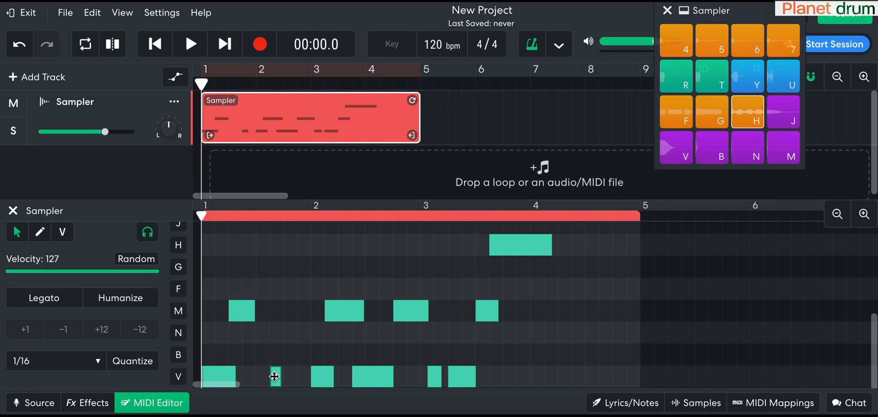
click(189, 44)
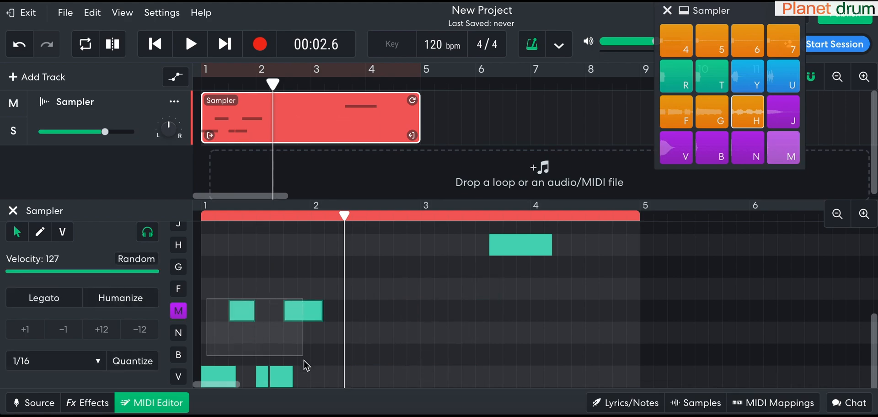
click(189, 44)
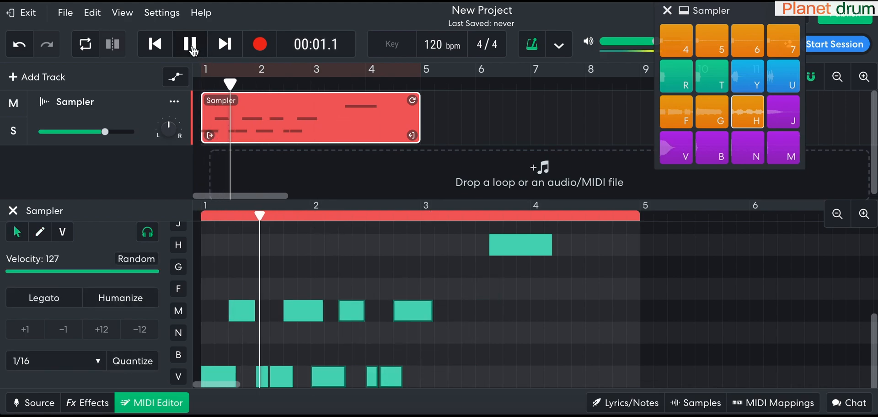
click(190, 44)
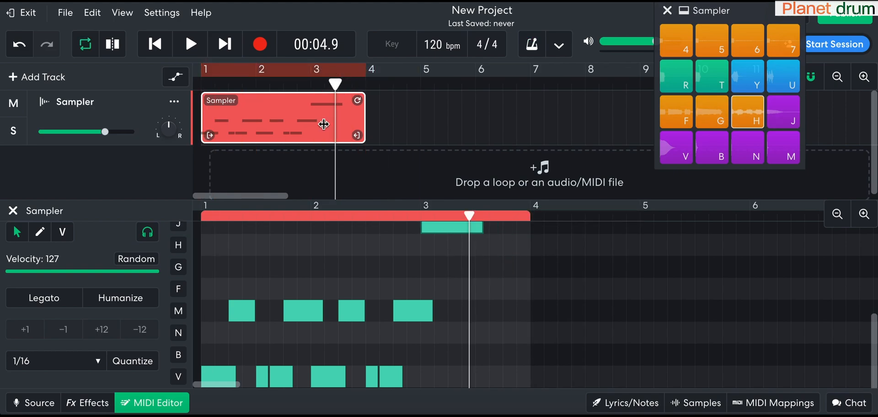
click(154, 44)
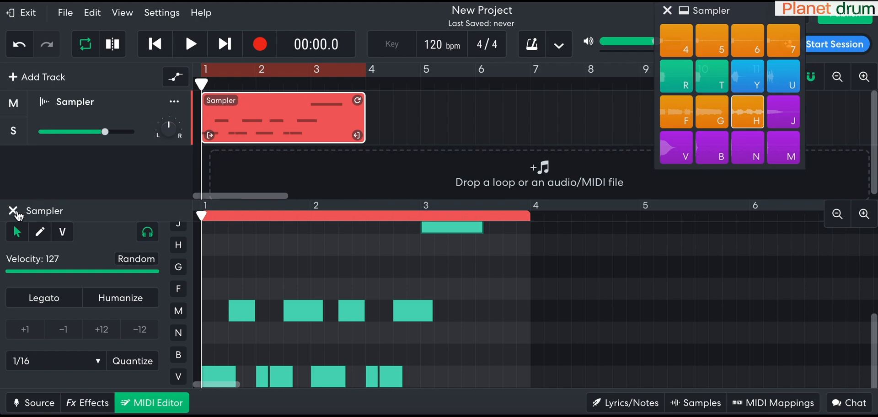
Step: Add Studio Reverb to the Sampler track and lower its mix
click(87, 402)
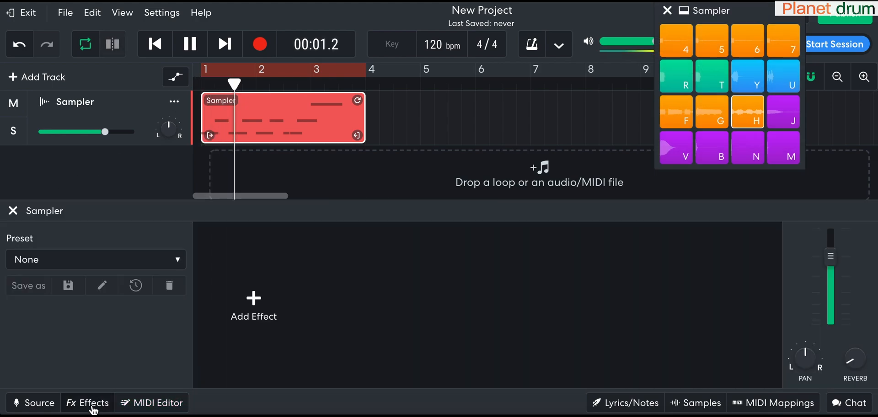
click(253, 301)
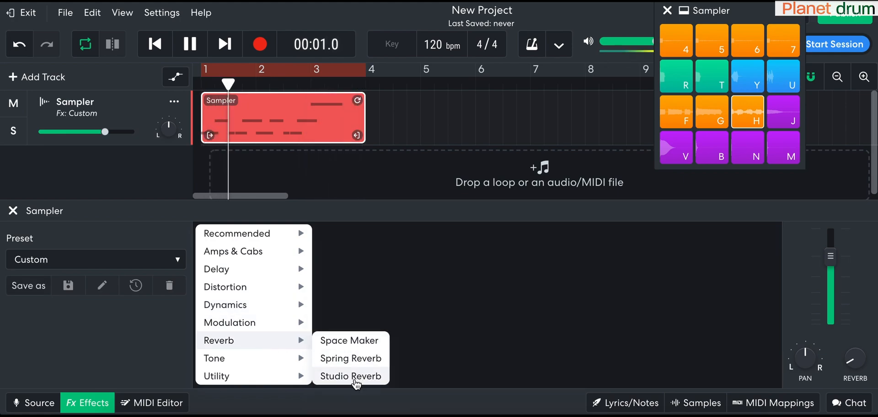
click(350, 376)
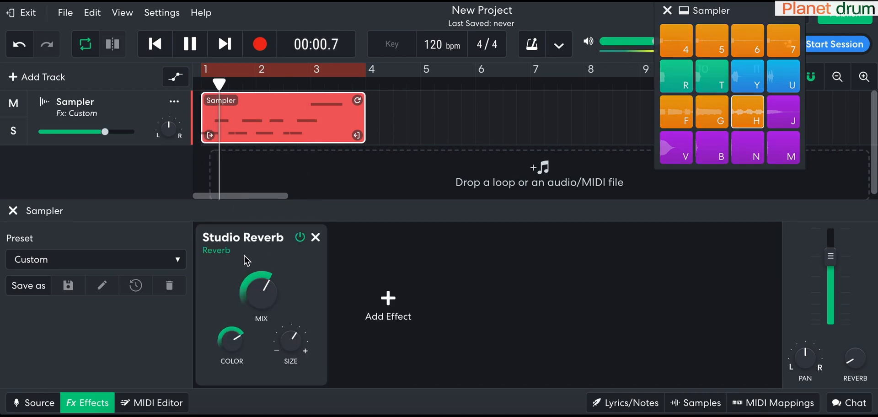
drag(260, 291, 261, 274)
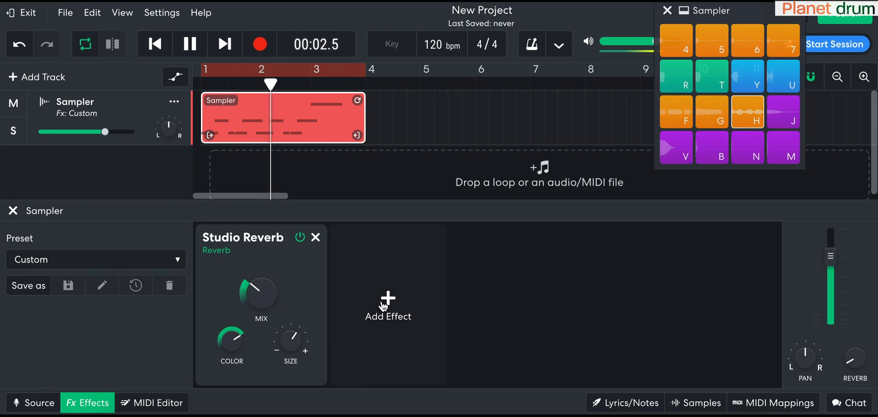
Step: Add the Phase 45 phaser with rate set to about 6.2
click(387, 305)
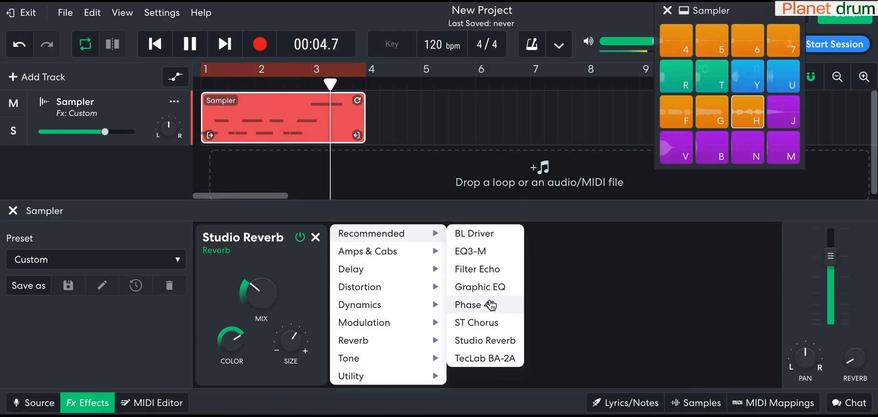
click(468, 305)
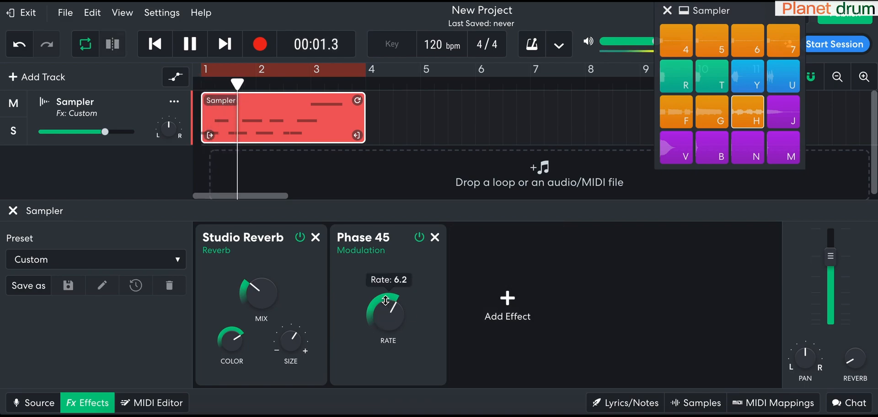
drag(385, 302, 363, 291)
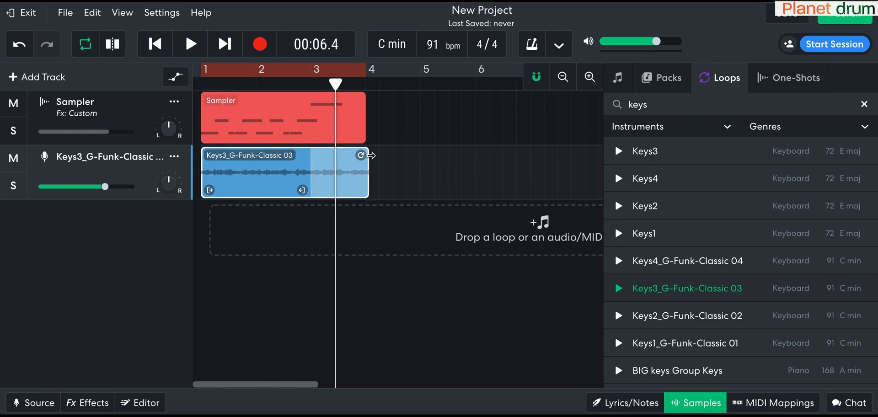
Step: Add bass and FX loops on new tracks and turn a loop track down to about -17 dB
text(bass)
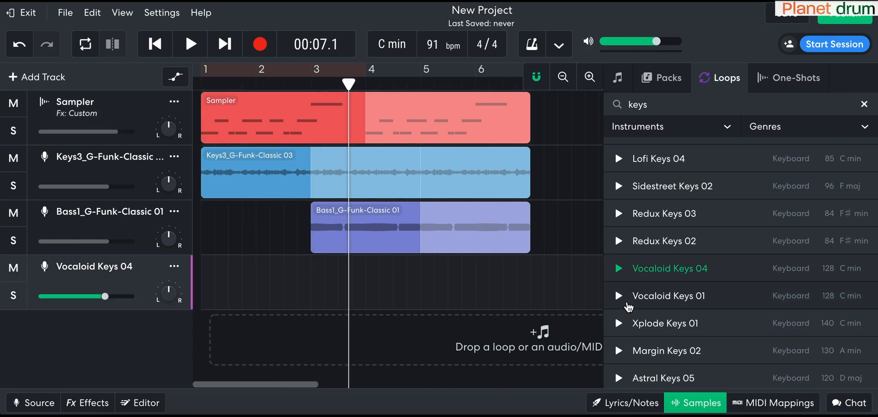
text(fx)
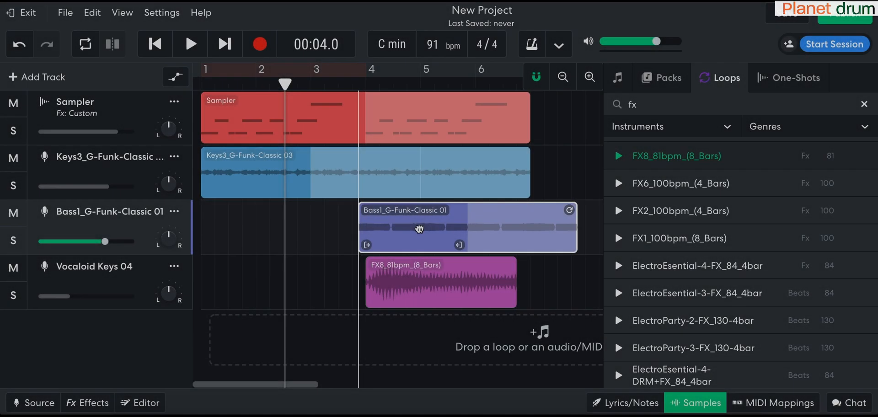
click(189, 44)
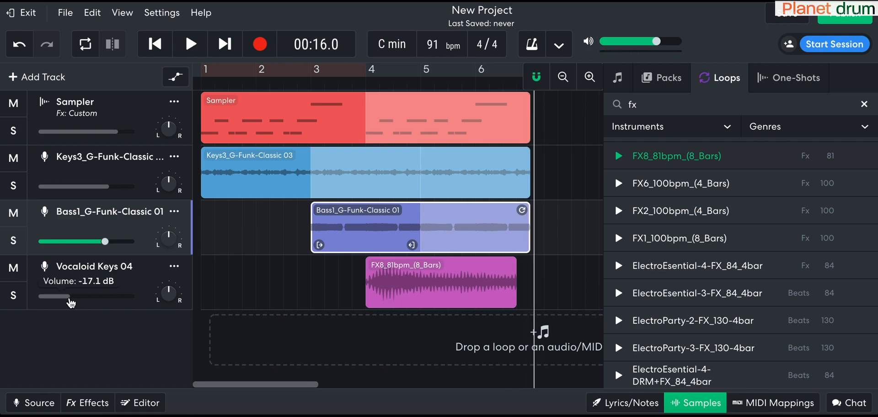
drag(70, 297, 55, 297)
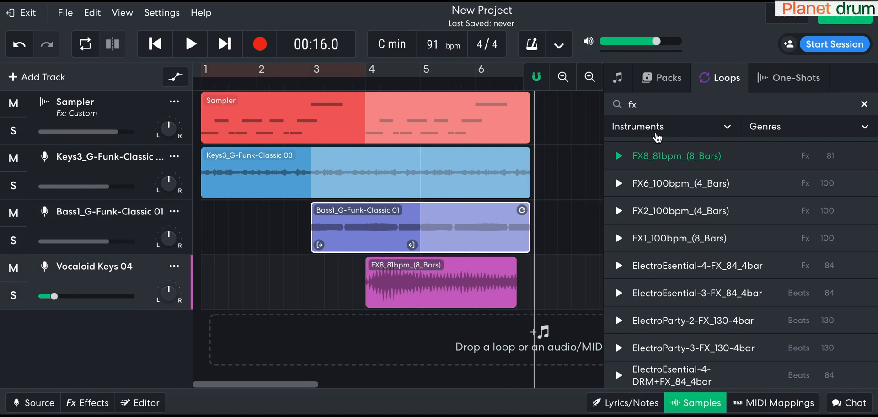